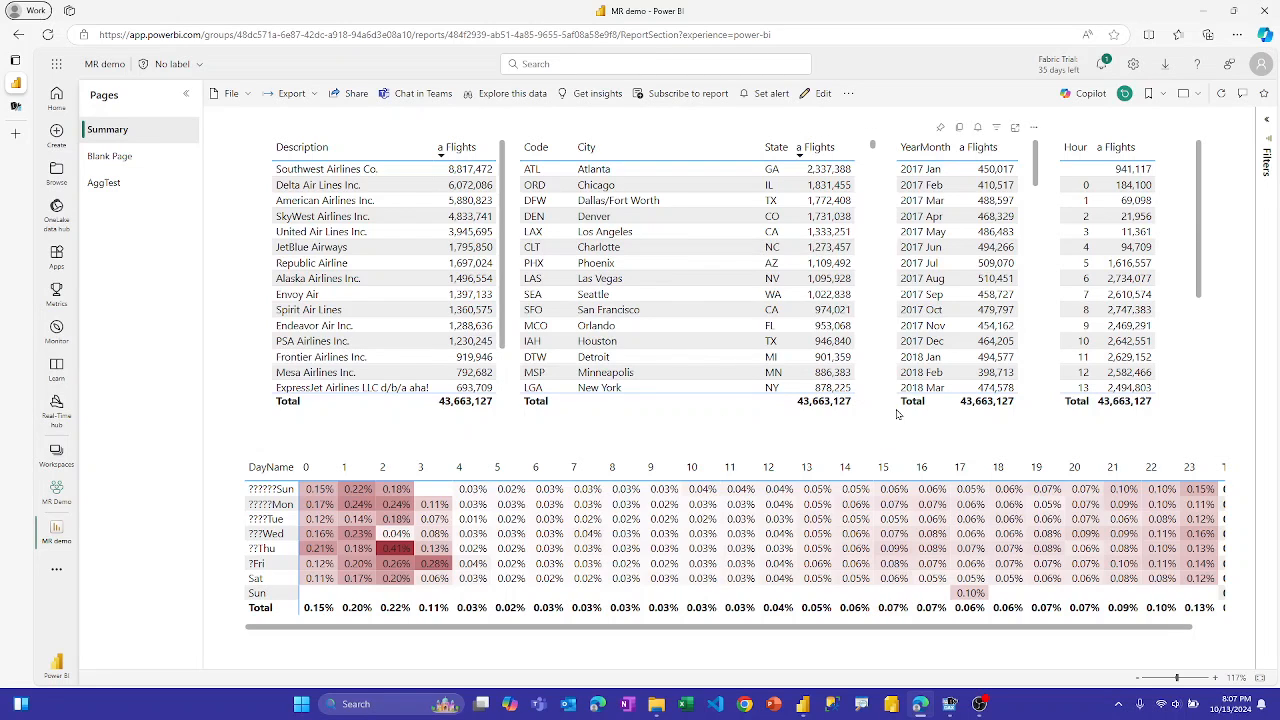
pyautogui.moveTo(848, 452)
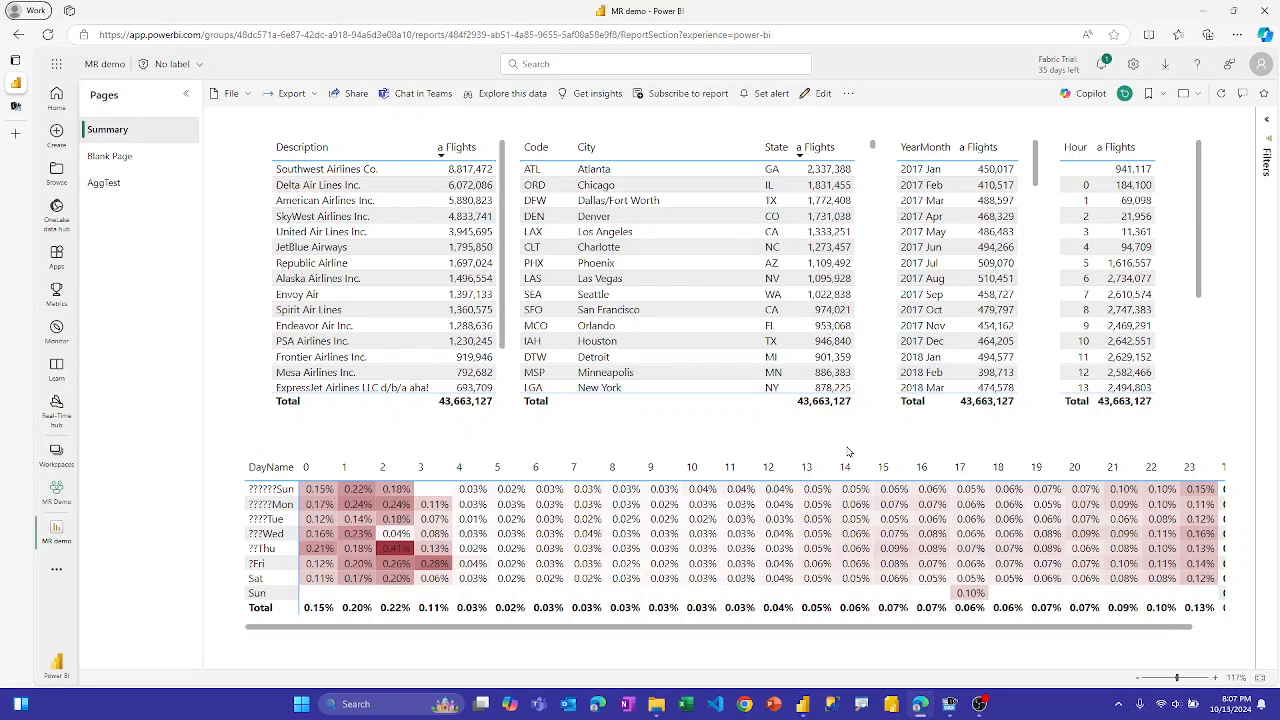
pyautogui.moveTo(918, 432)
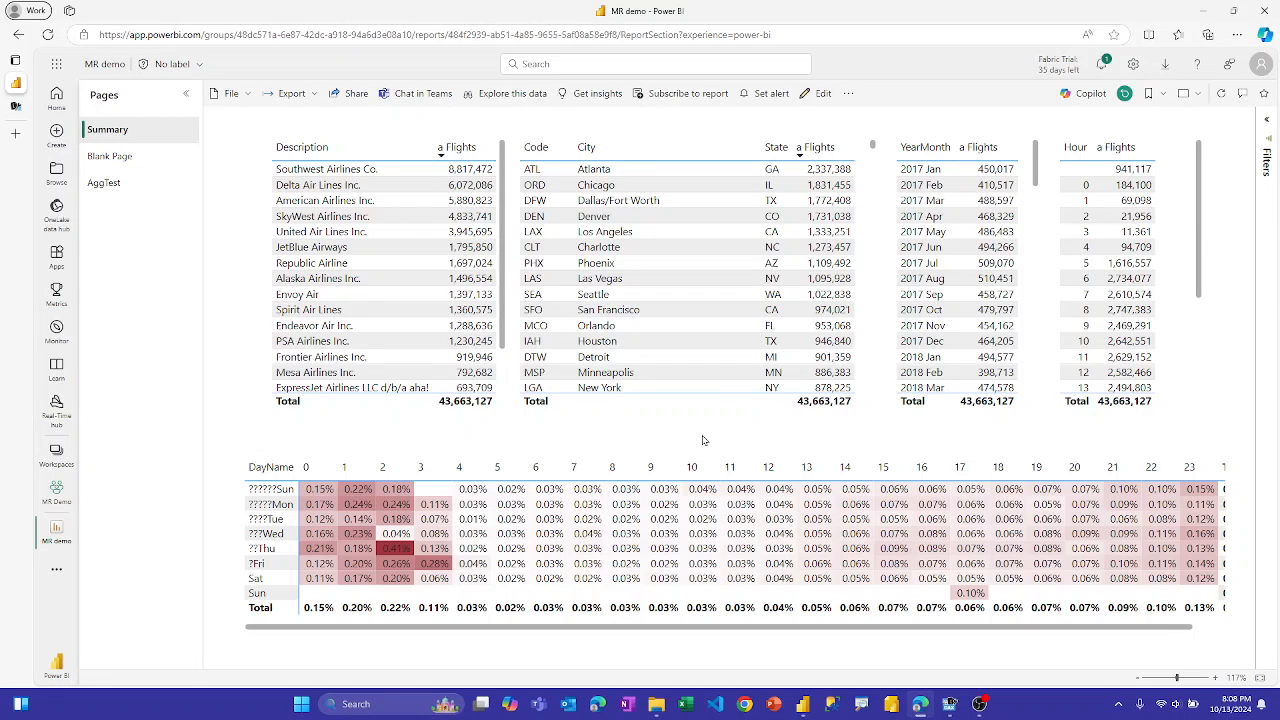
pyautogui.moveTo(720, 442)
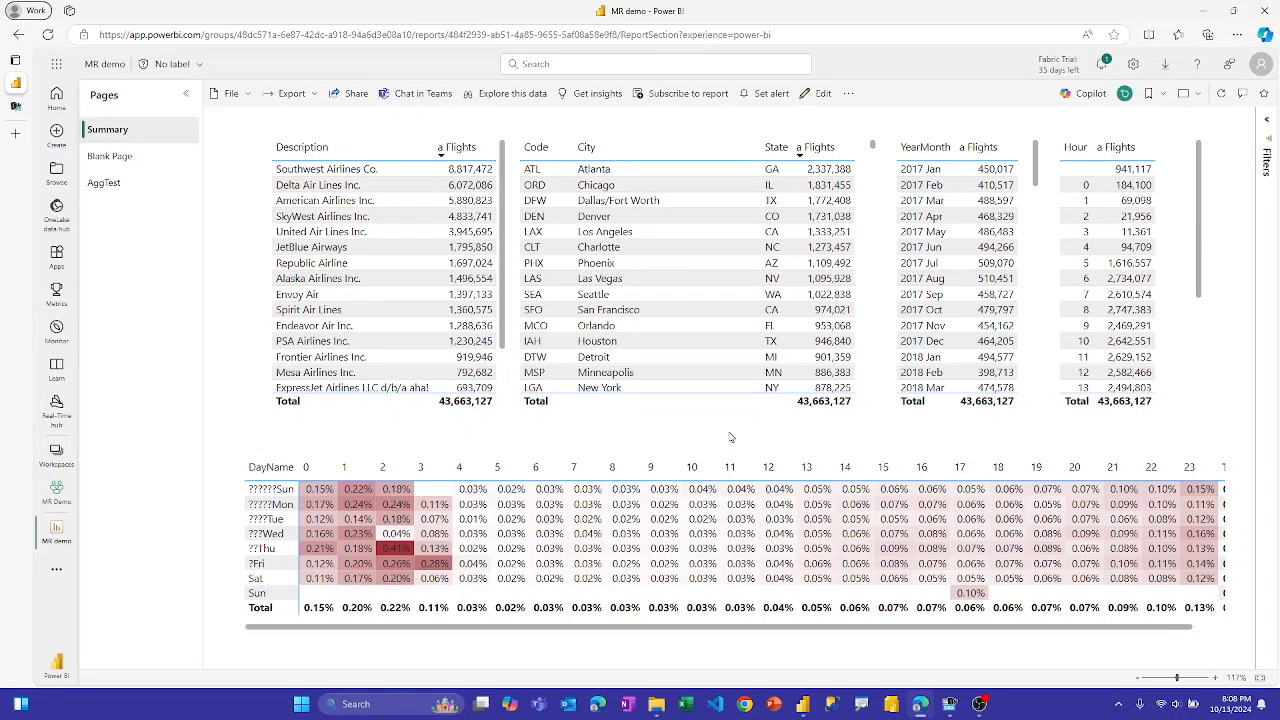
pyautogui.moveTo(732, 430)
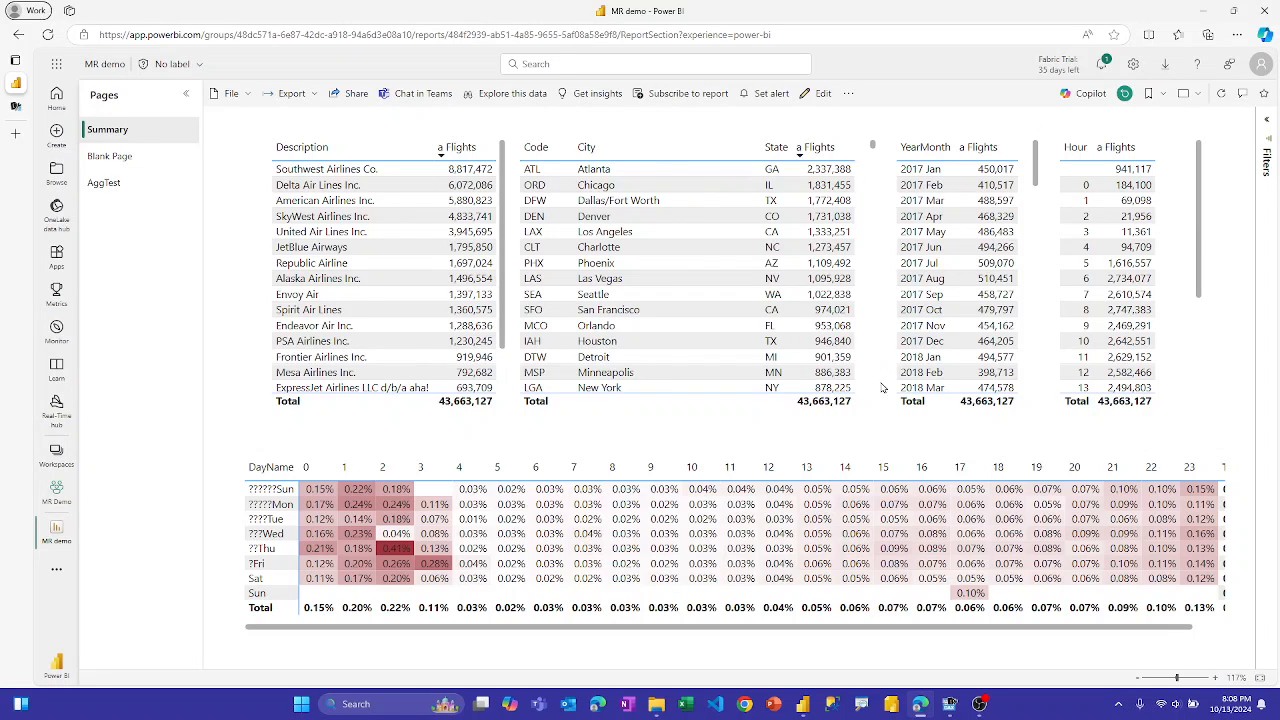
pyautogui.moveTo(696, 448)
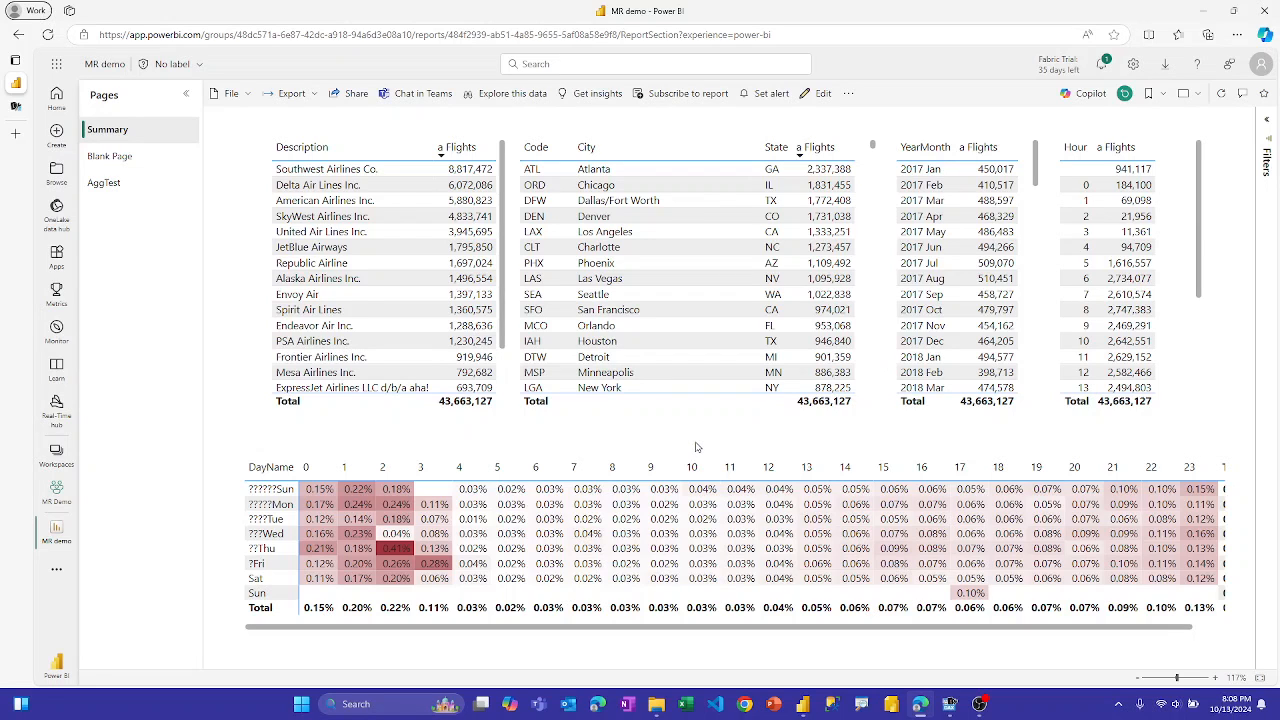
pyautogui.moveTo(716, 438)
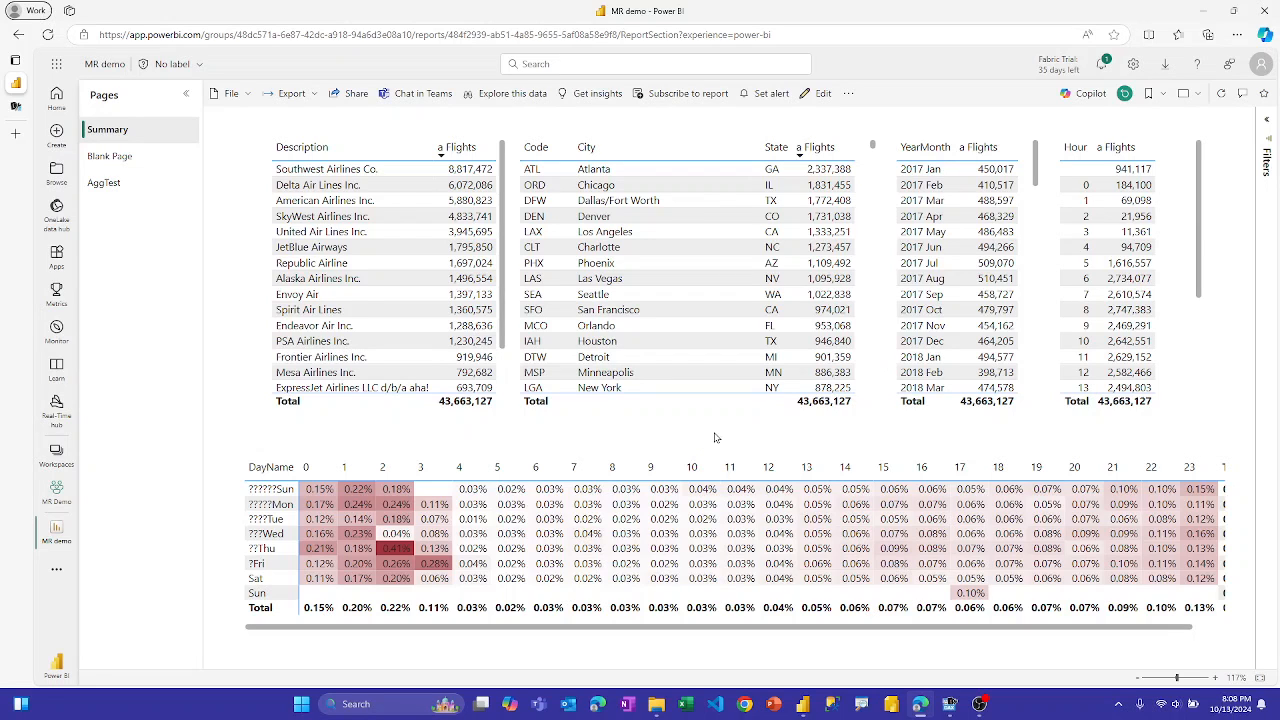
pyautogui.moveTo(732, 428)
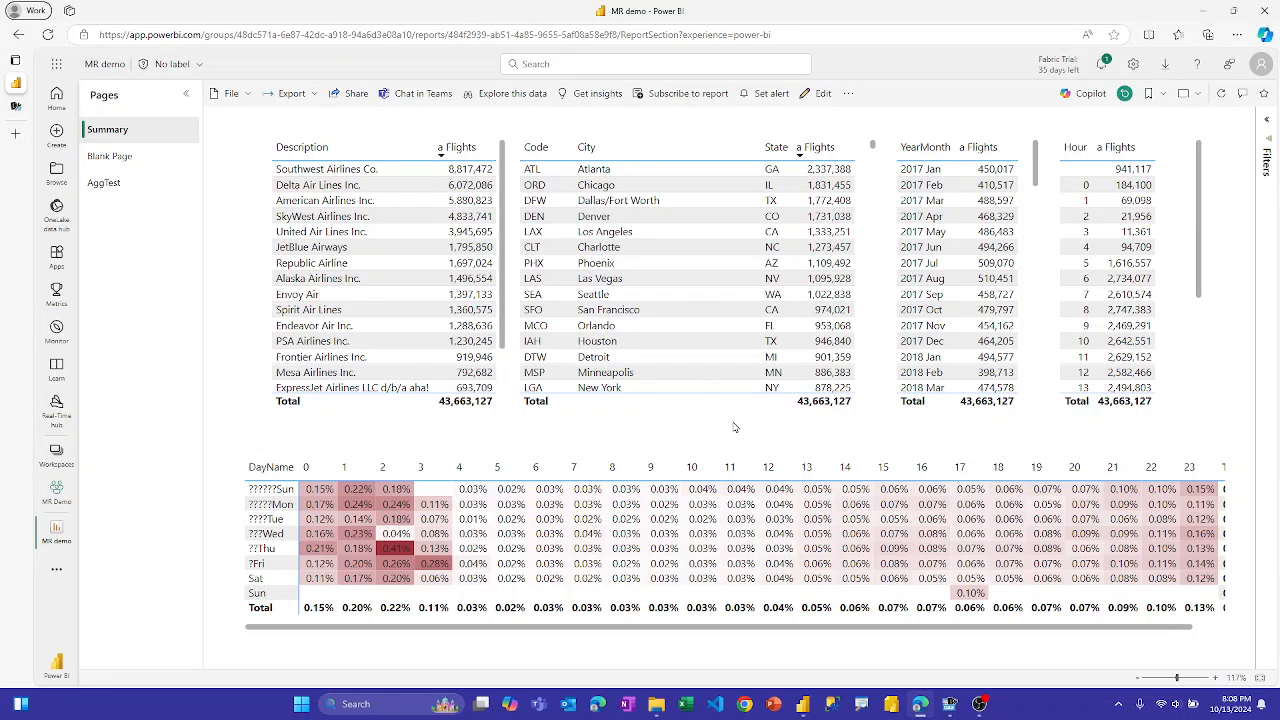
pyautogui.moveTo(744, 438)
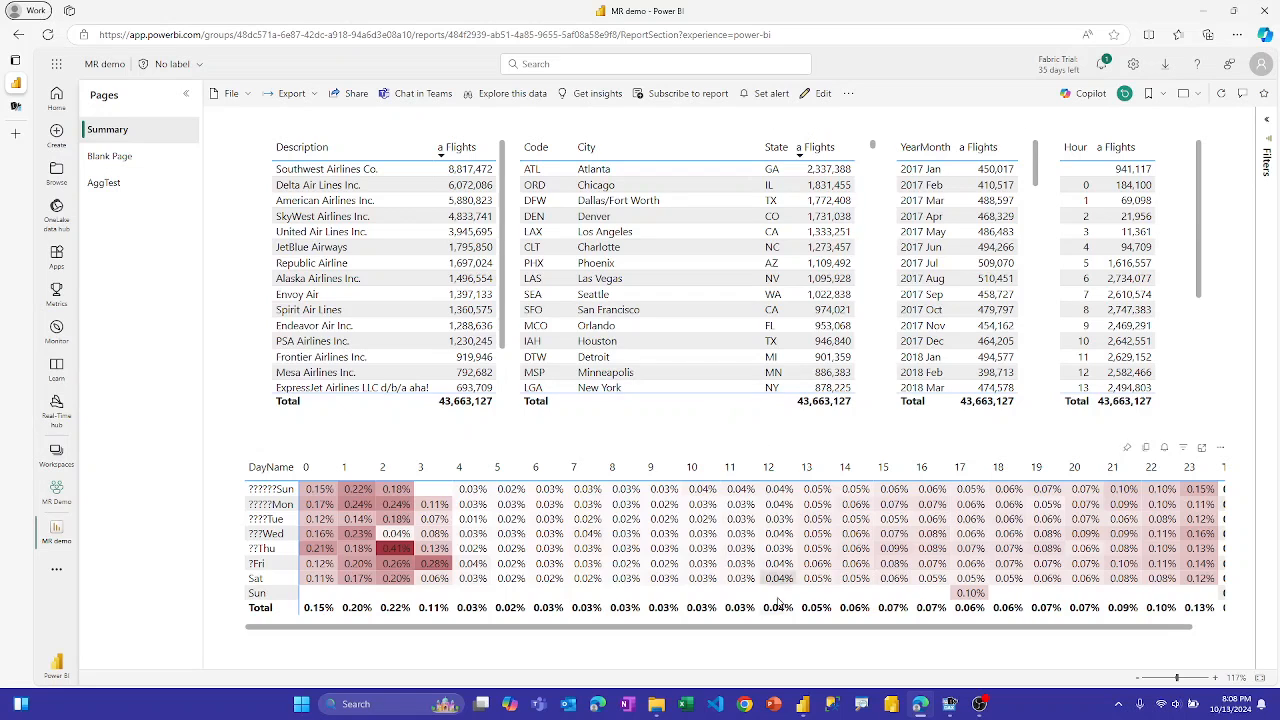
pyautogui.moveTo(804, 704)
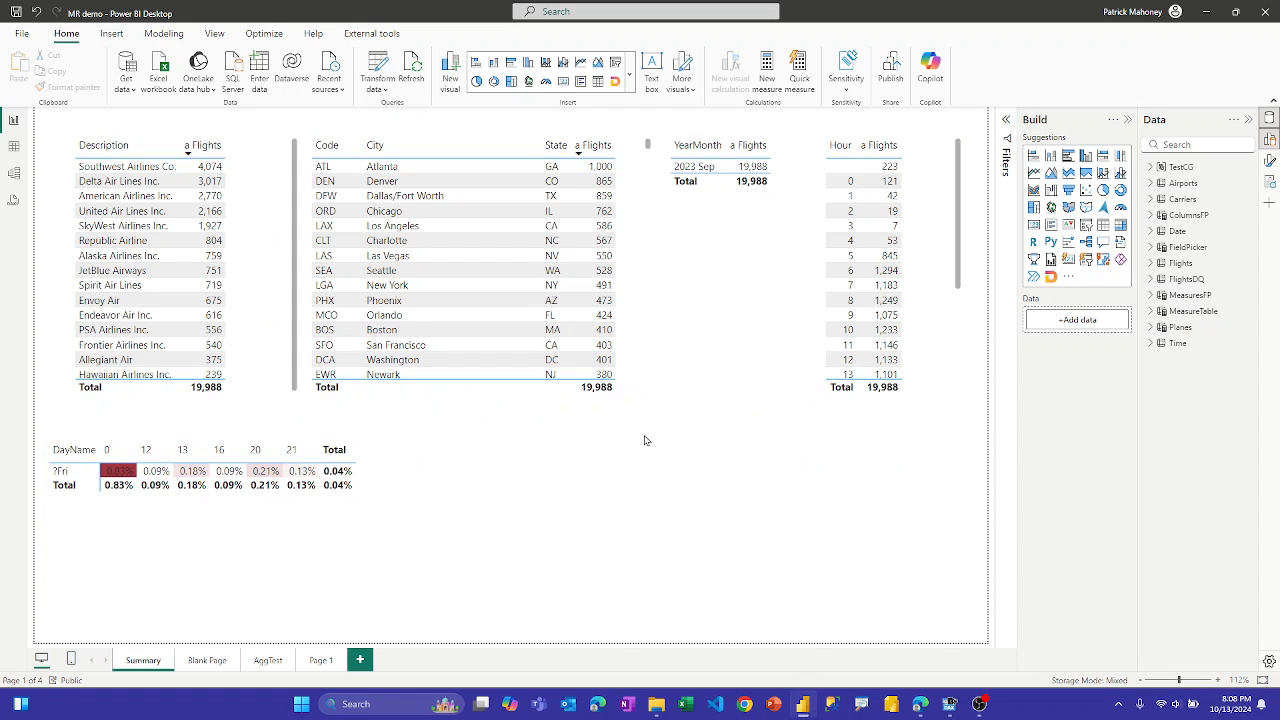
pyautogui.moveTo(646, 438)
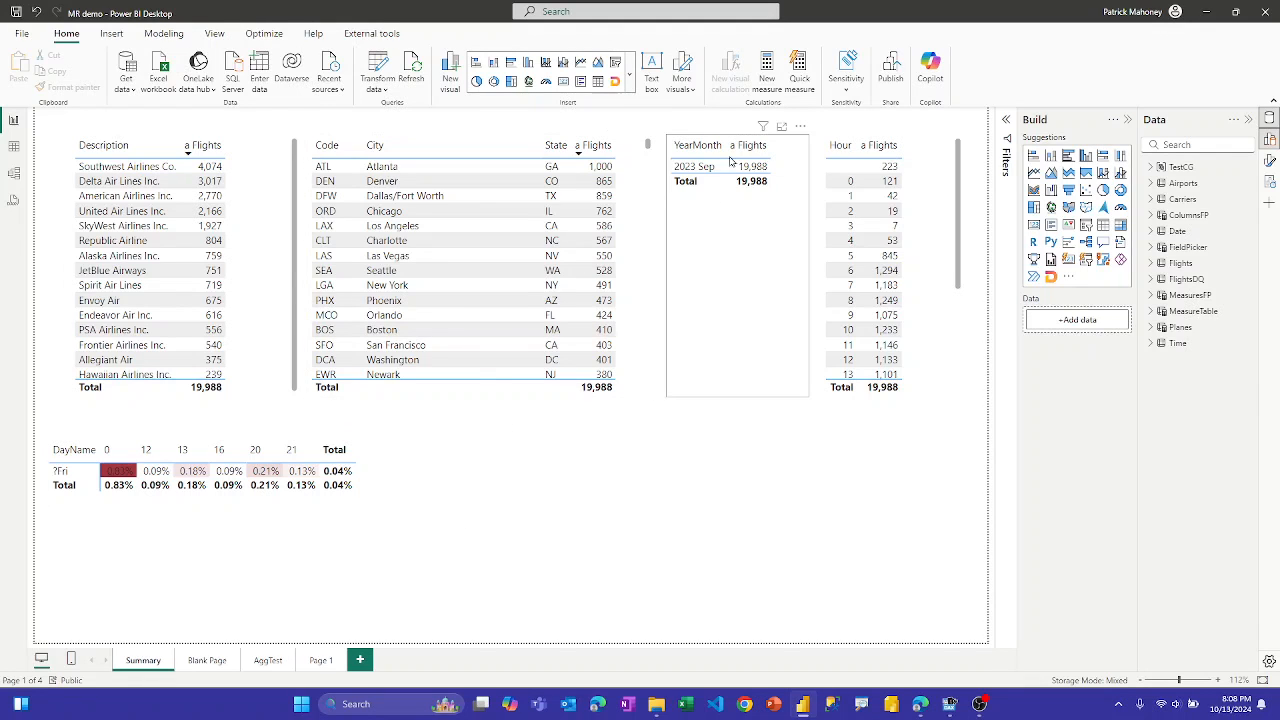
# Step: View the MR demo report's Summary page in Power BI Desktop
pyautogui.click(694, 166)
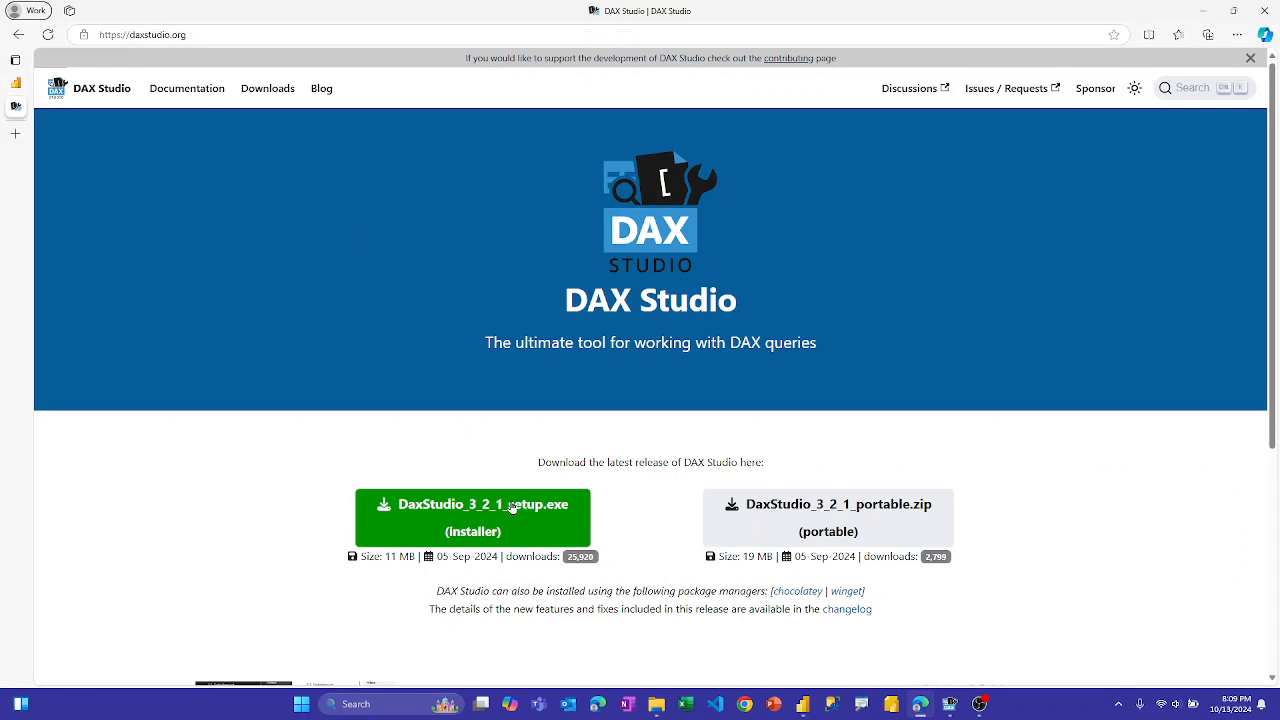
pyautogui.moveTo(490, 512)
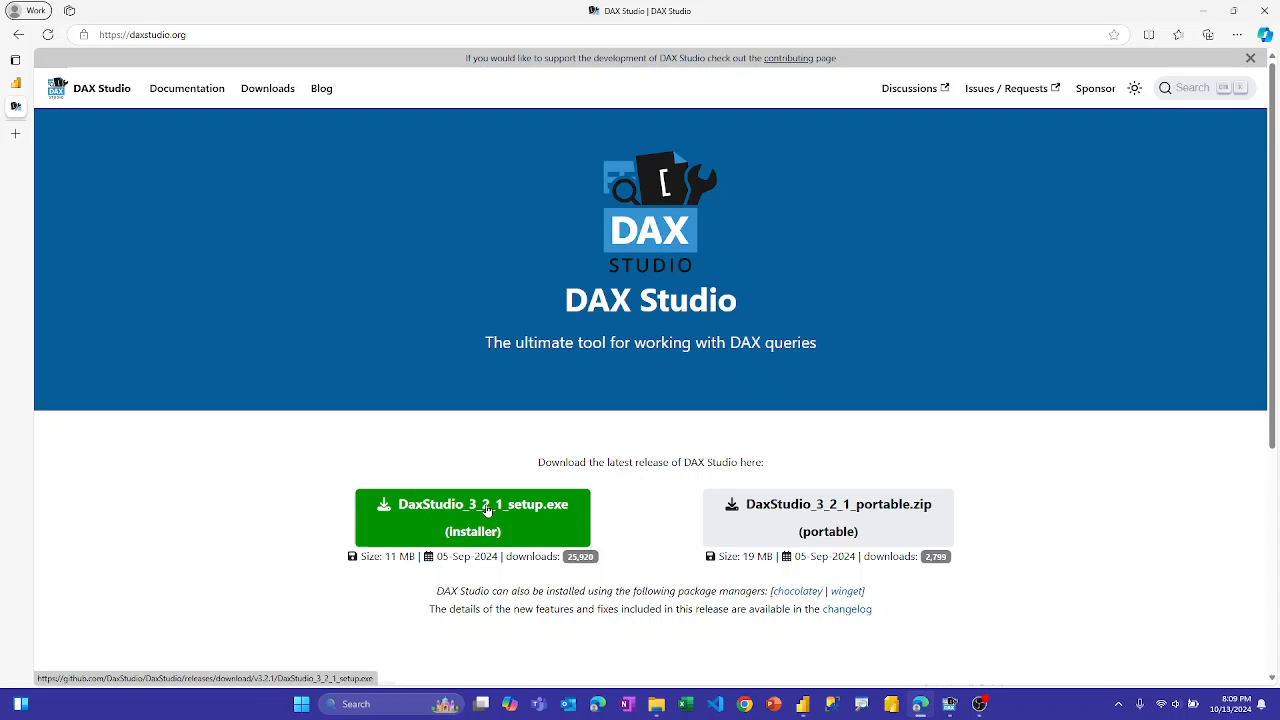
pyautogui.moveTo(828, 516)
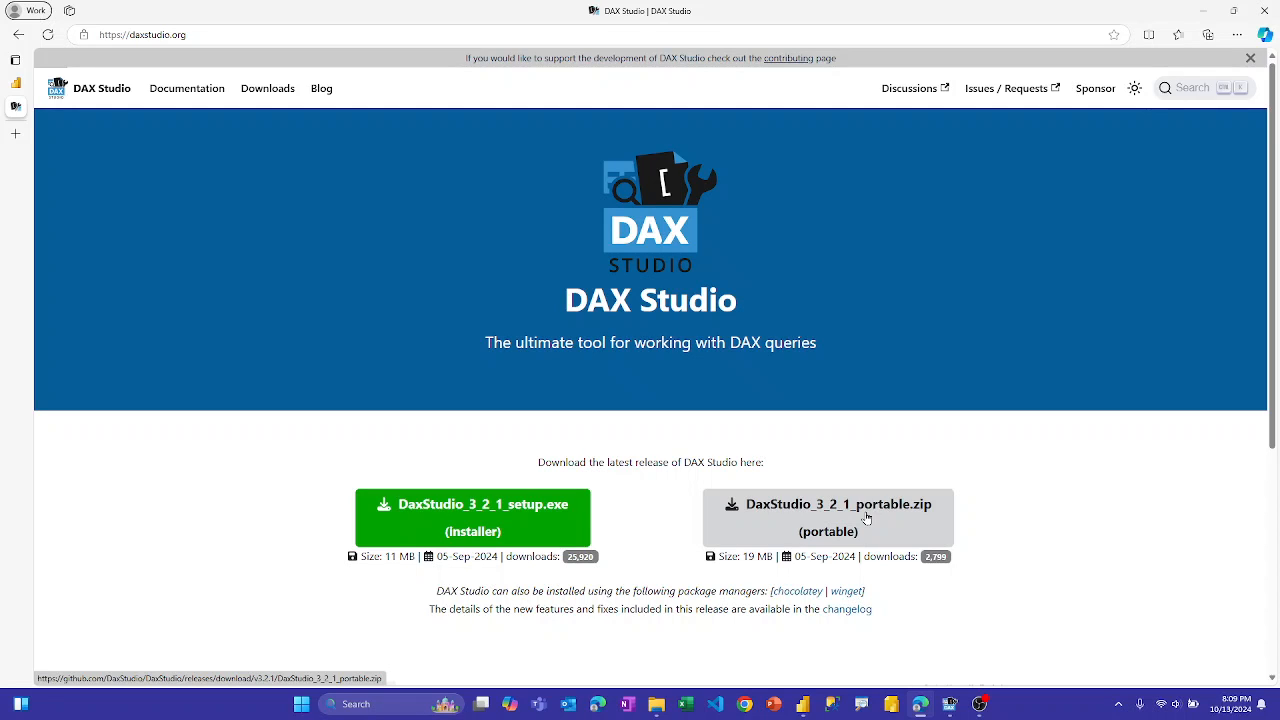
# Step: Download the DaxStudio portable zip from daxstudio.org
pyautogui.click(828, 516)
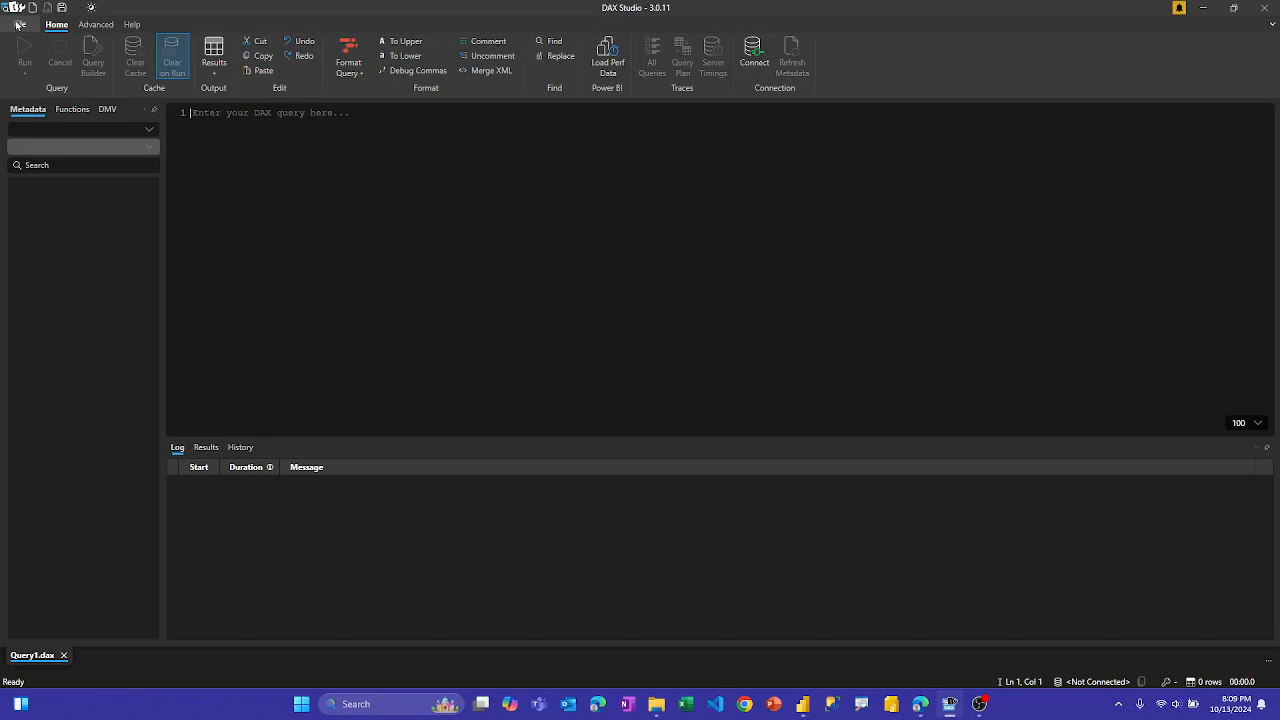
pyautogui.moveTo(608, 56)
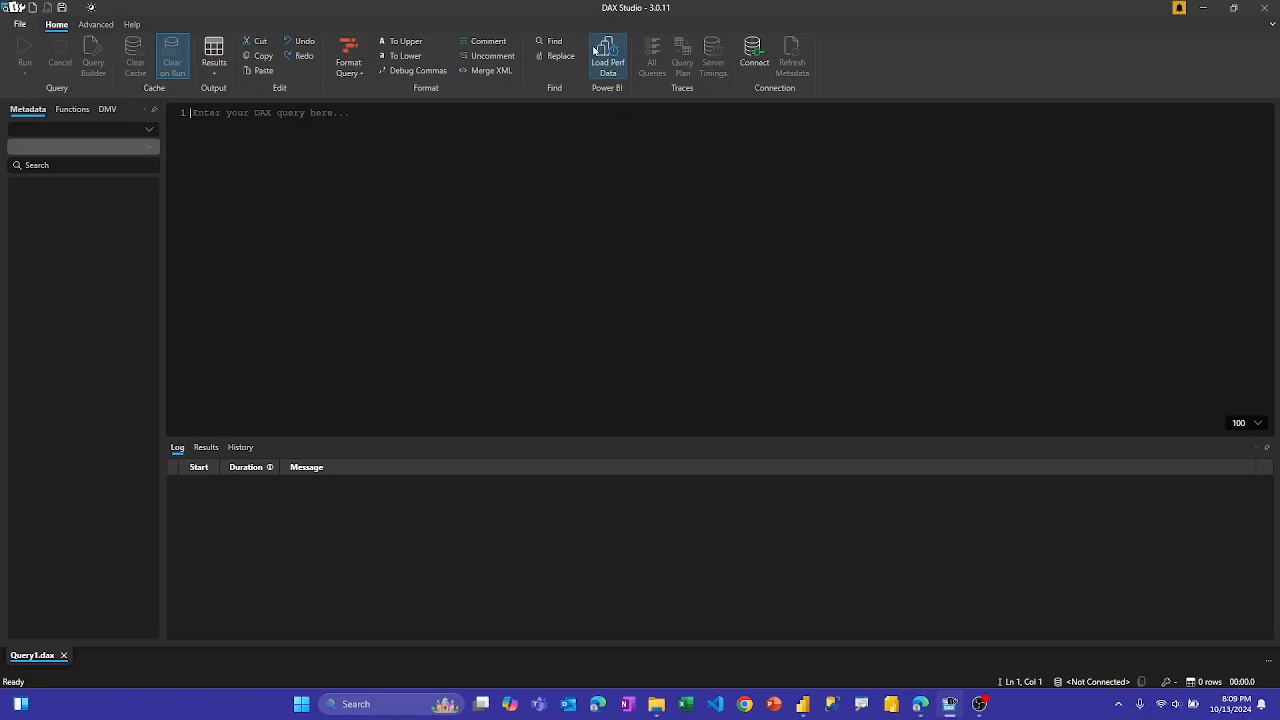
# Step: Review the VertiPaq Analyzer options, toggling reading statistics from DirectQuery tables
pyautogui.click(18, 24)
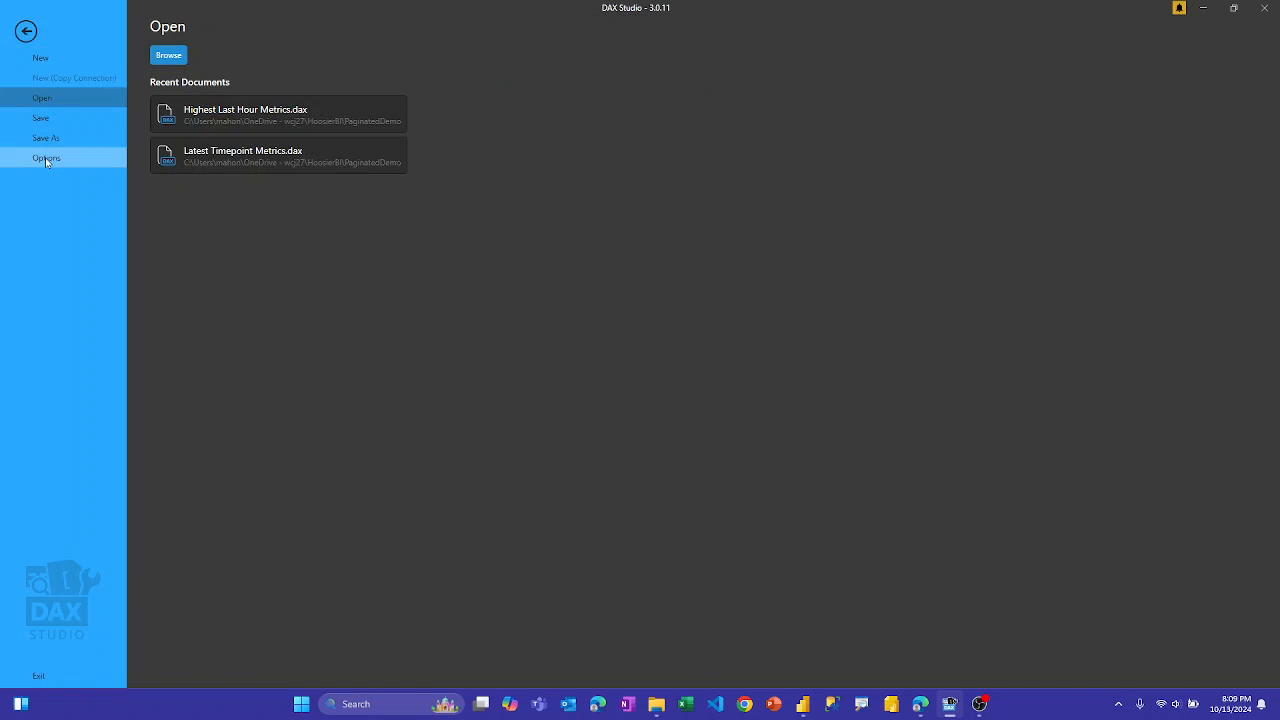
pyautogui.click(46, 158)
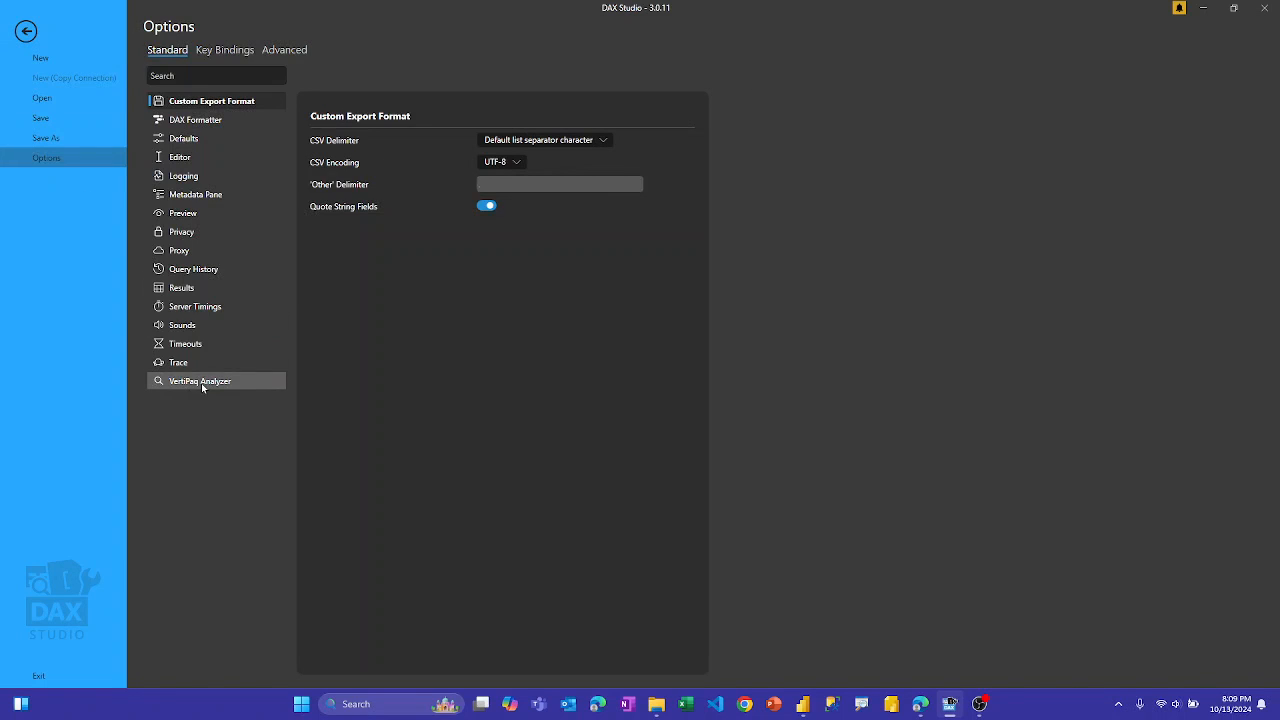
pyautogui.click(202, 380)
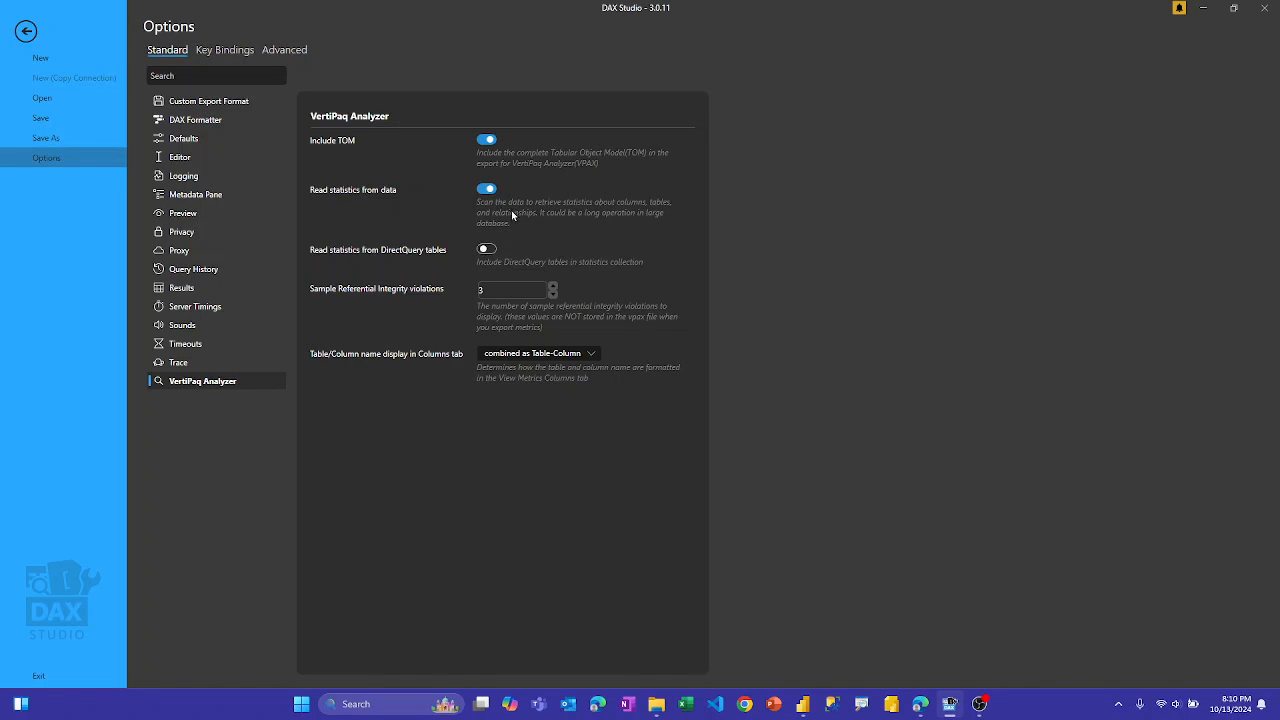
pyautogui.moveTo(608, 216)
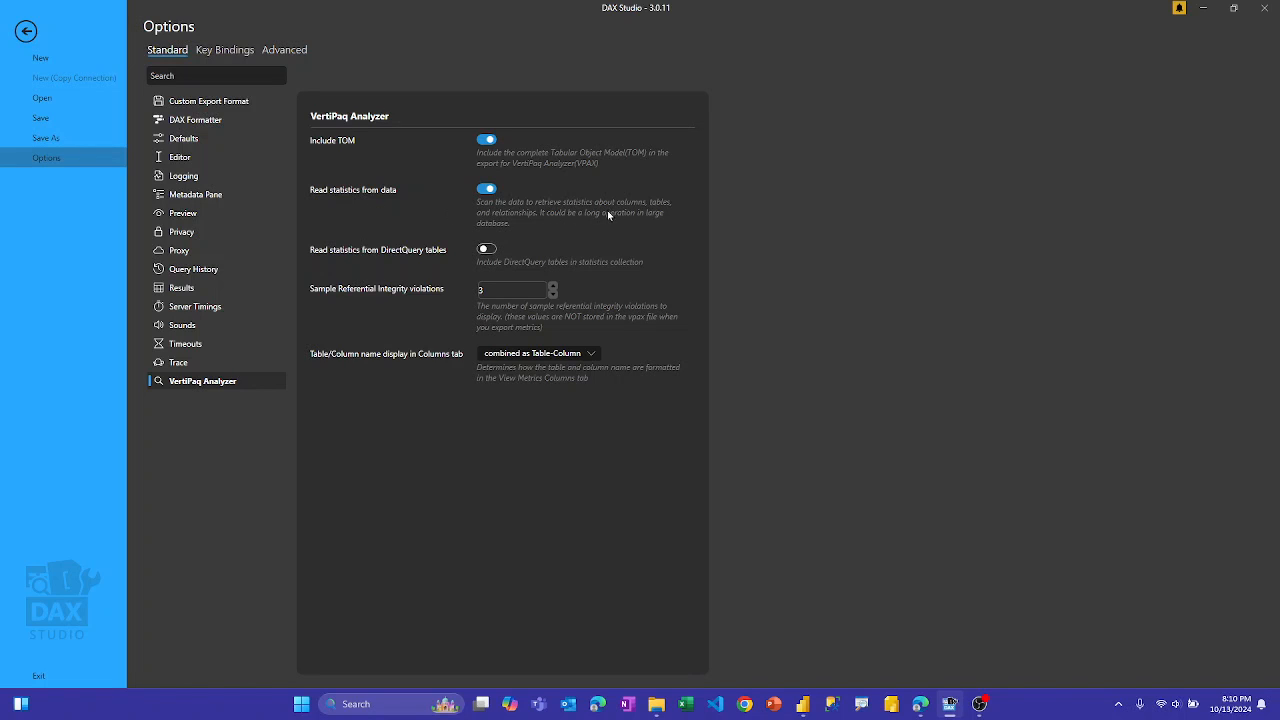
pyautogui.moveTo(548, 220)
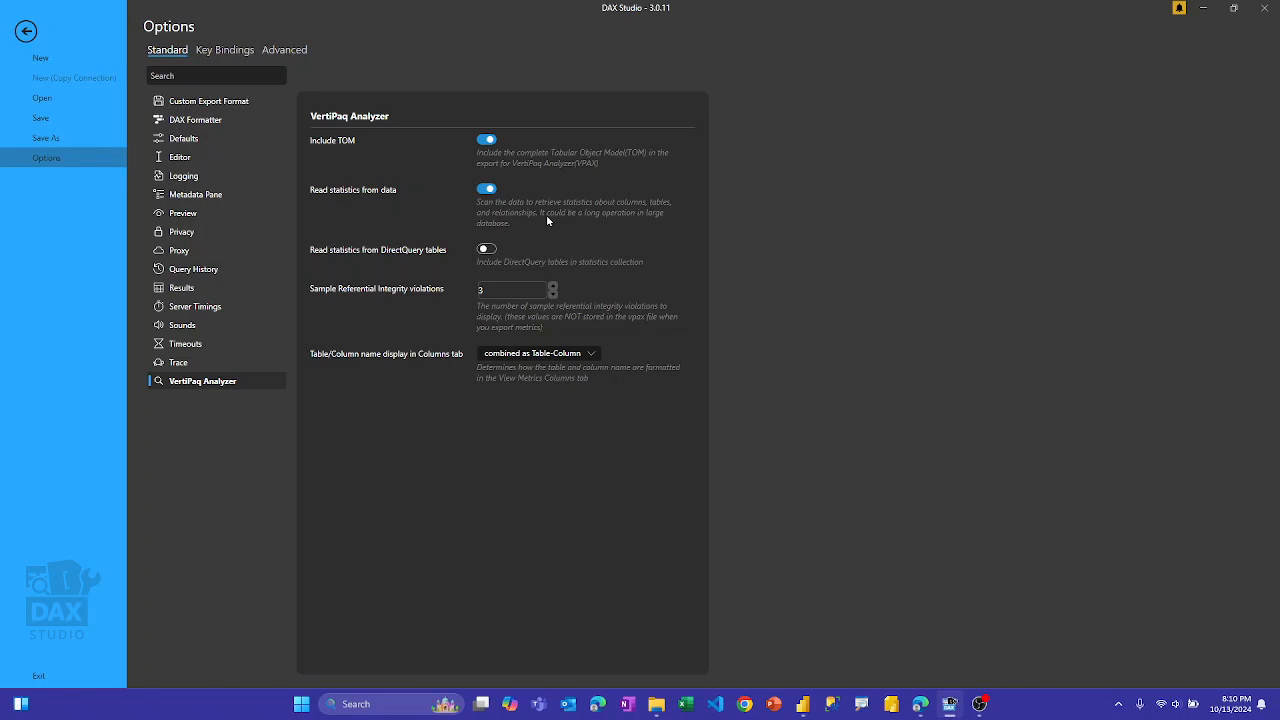
pyautogui.moveTo(564, 248)
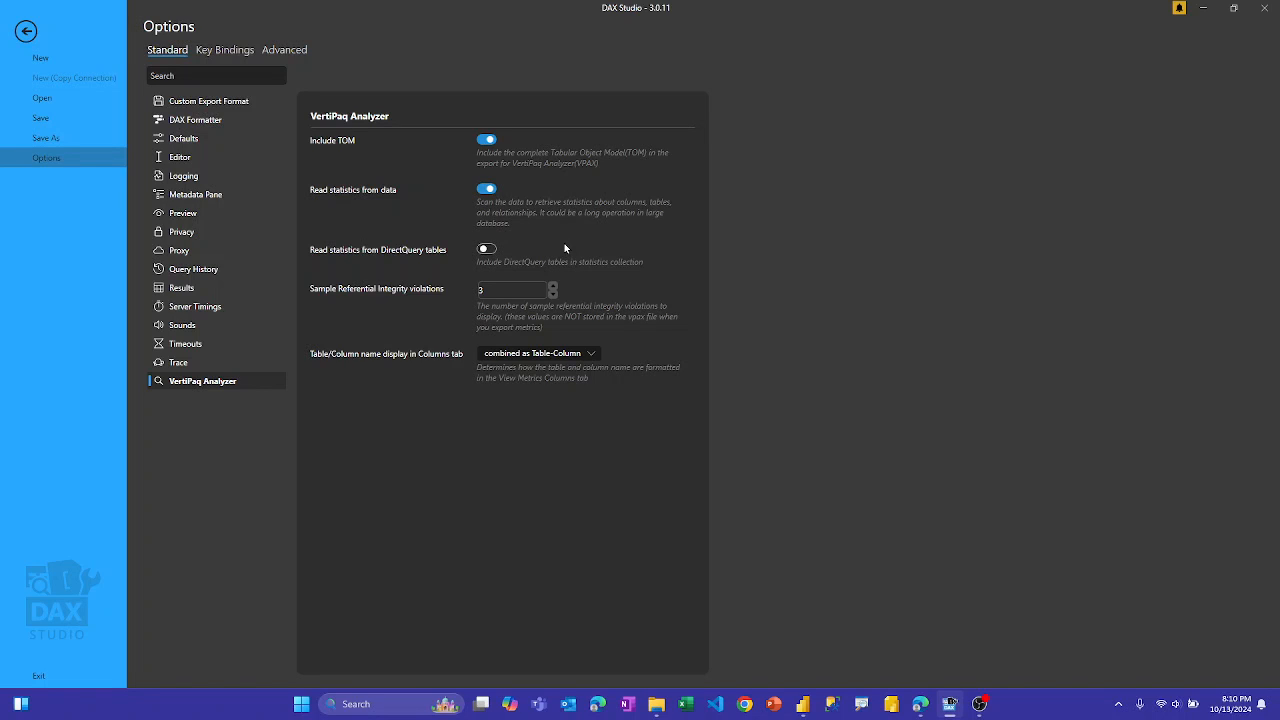
pyautogui.moveTo(566, 252)
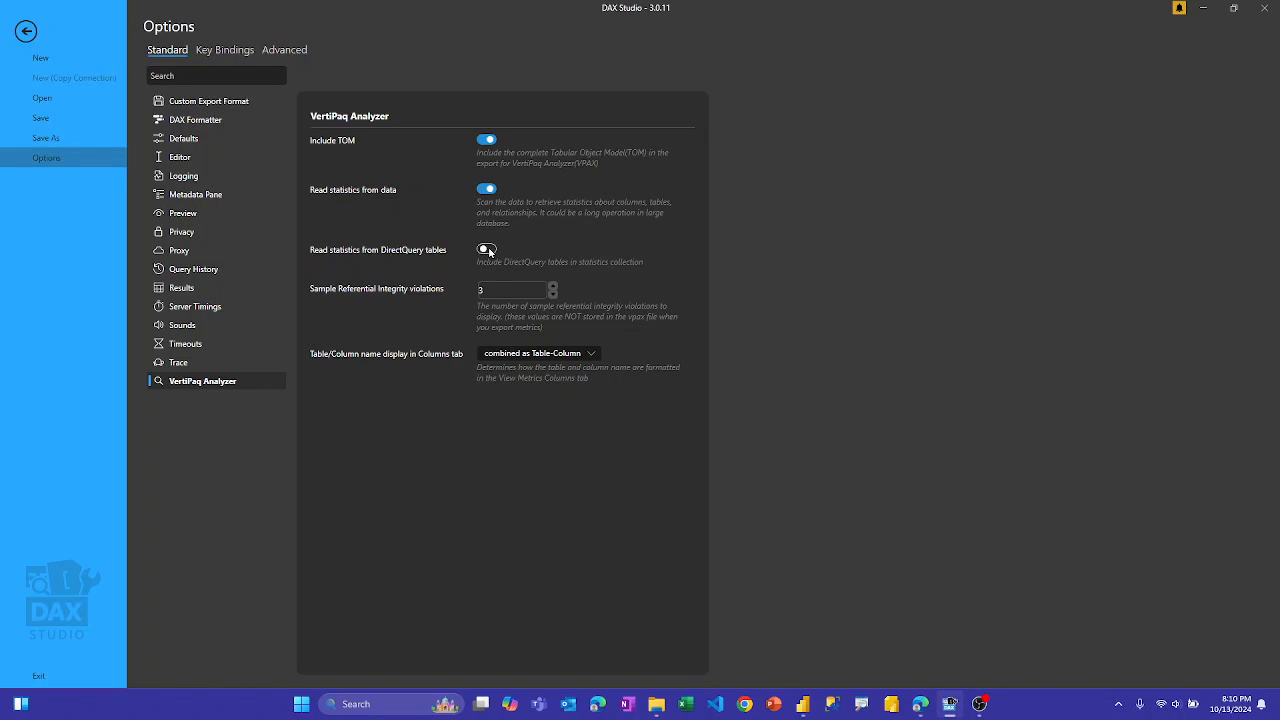
pyautogui.click(488, 248)
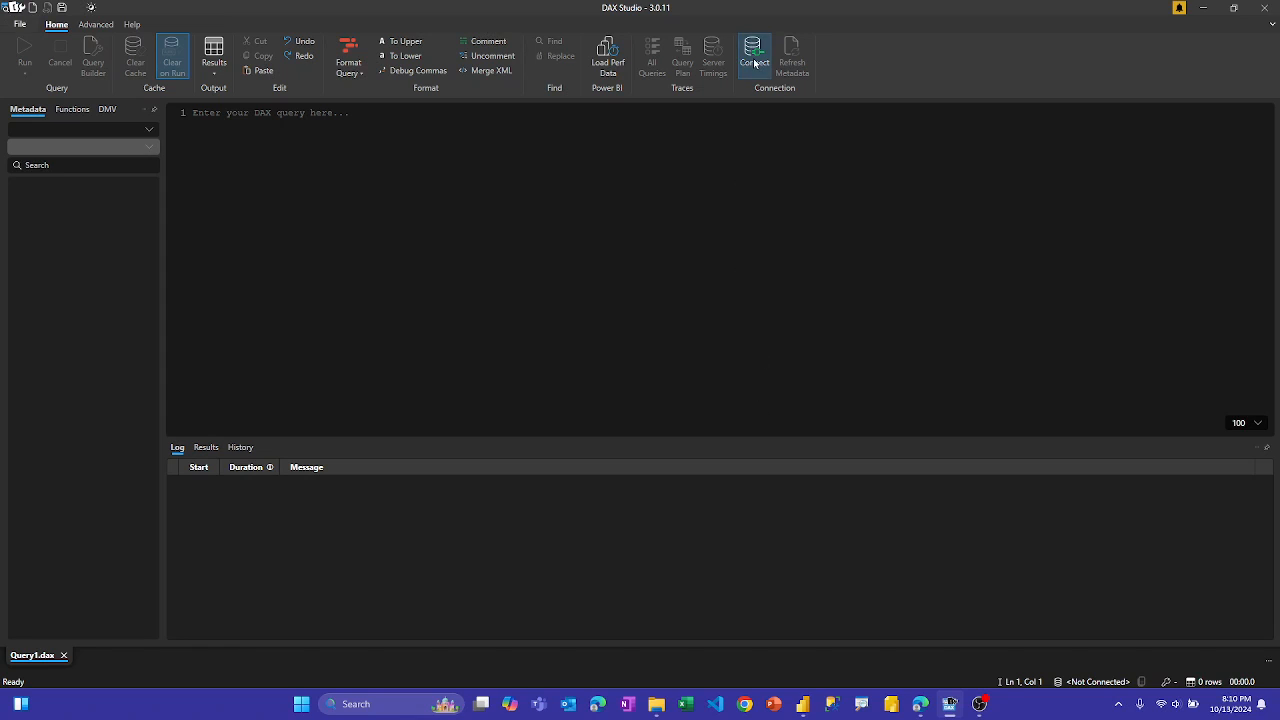
# Step: Start a new connection and choose Tabular Server for the MR demo XMLA address
pyautogui.click(754, 56)
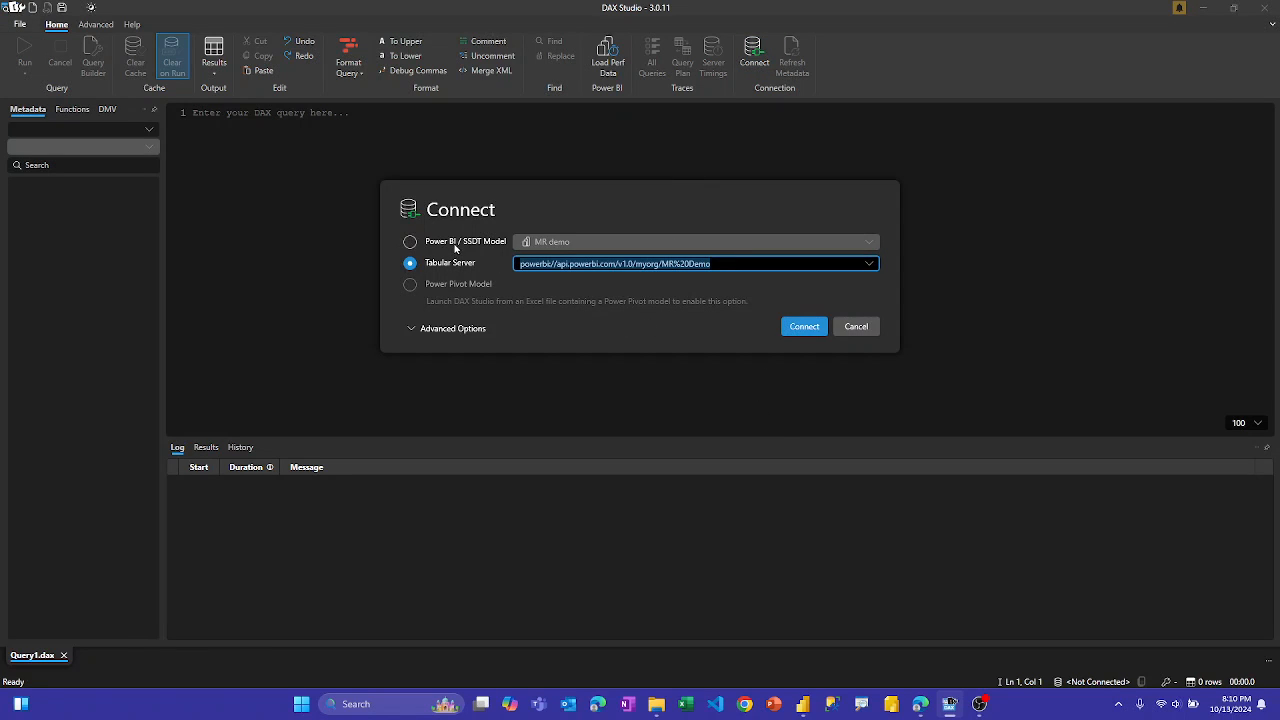
pyautogui.click(408, 240)
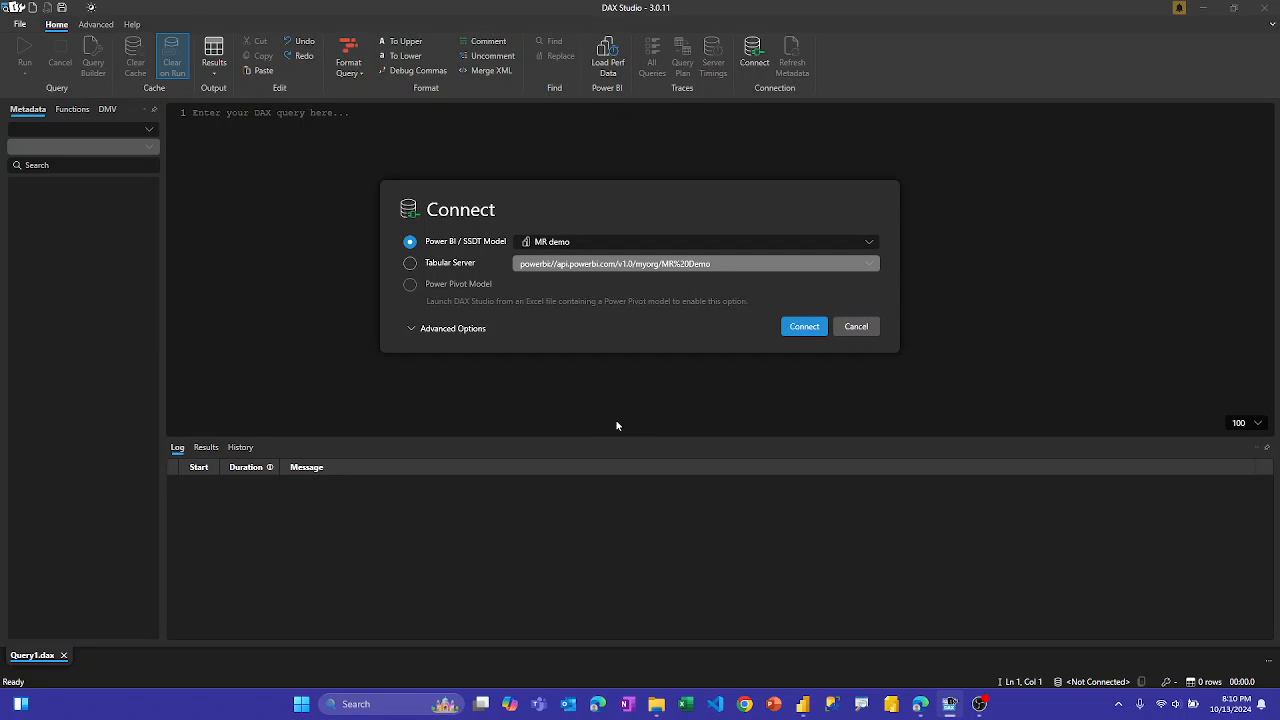
pyautogui.moveTo(444, 268)
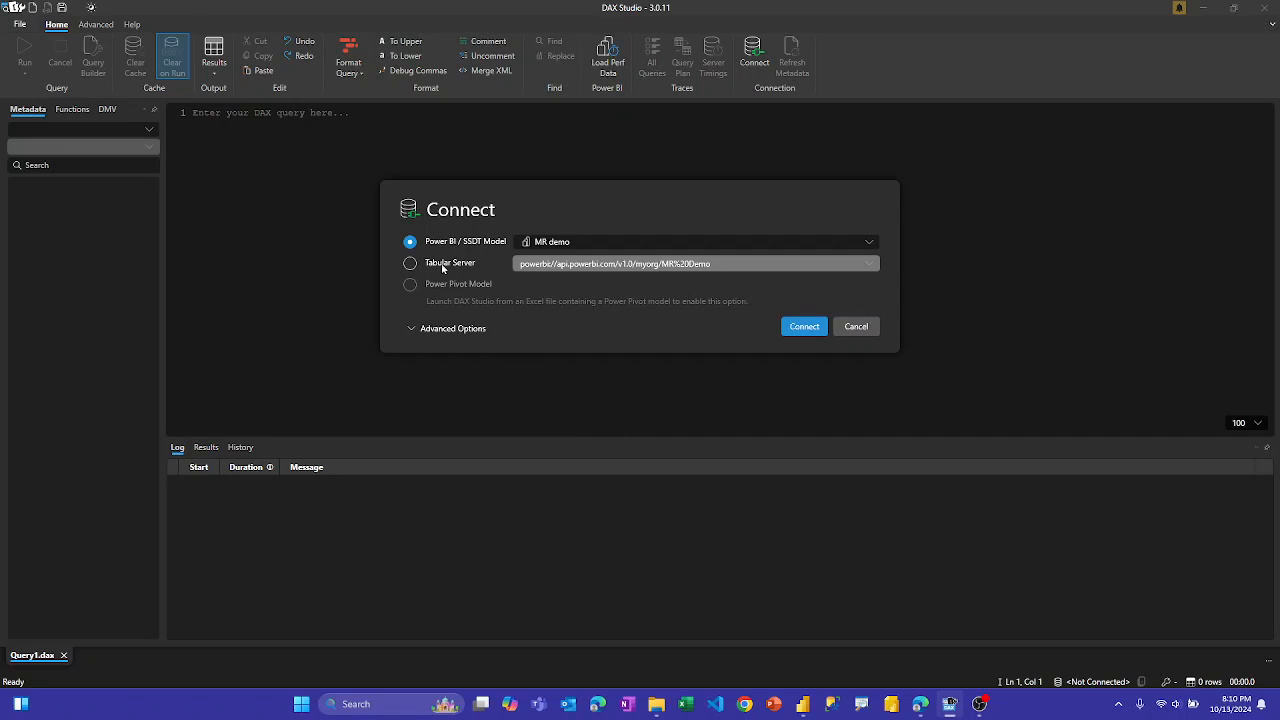
pyautogui.click(410, 262)
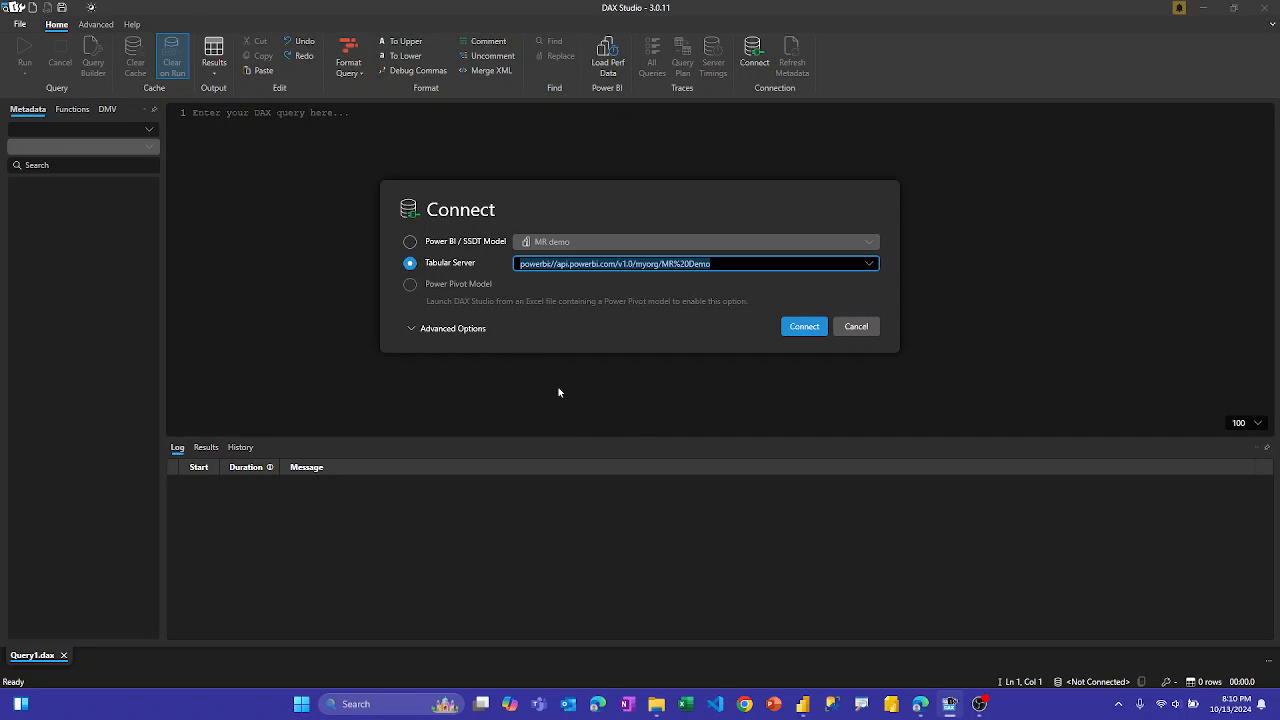
pyautogui.moveTo(760, 482)
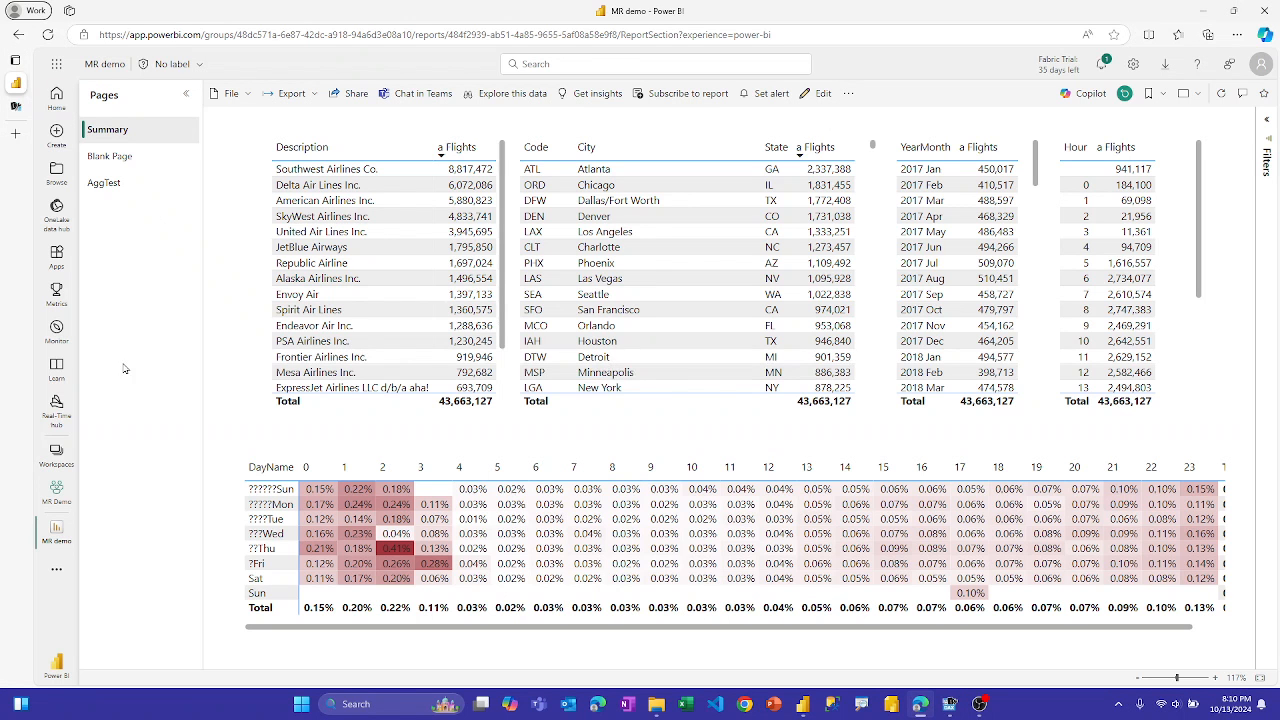
# Step: In the MR Demo workspace, reveal the semantic model's server connection string in its settings
pyautogui.click(56, 492)
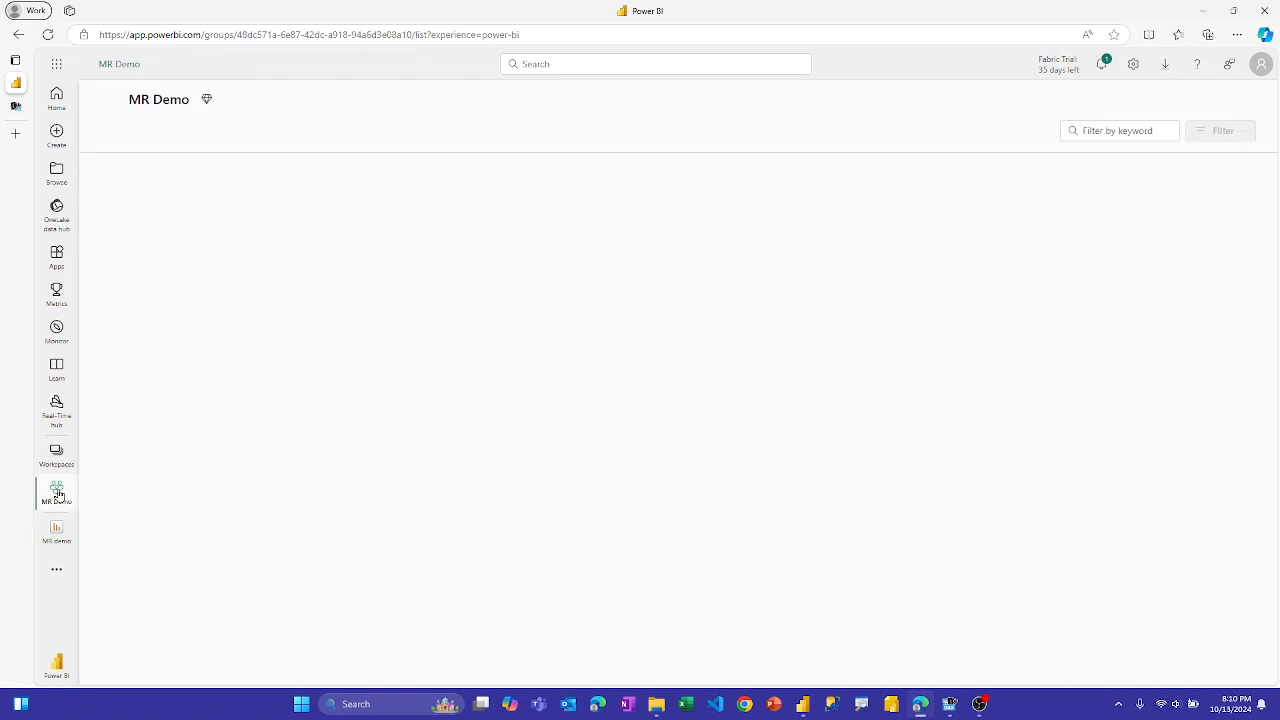
pyautogui.click(56, 490)
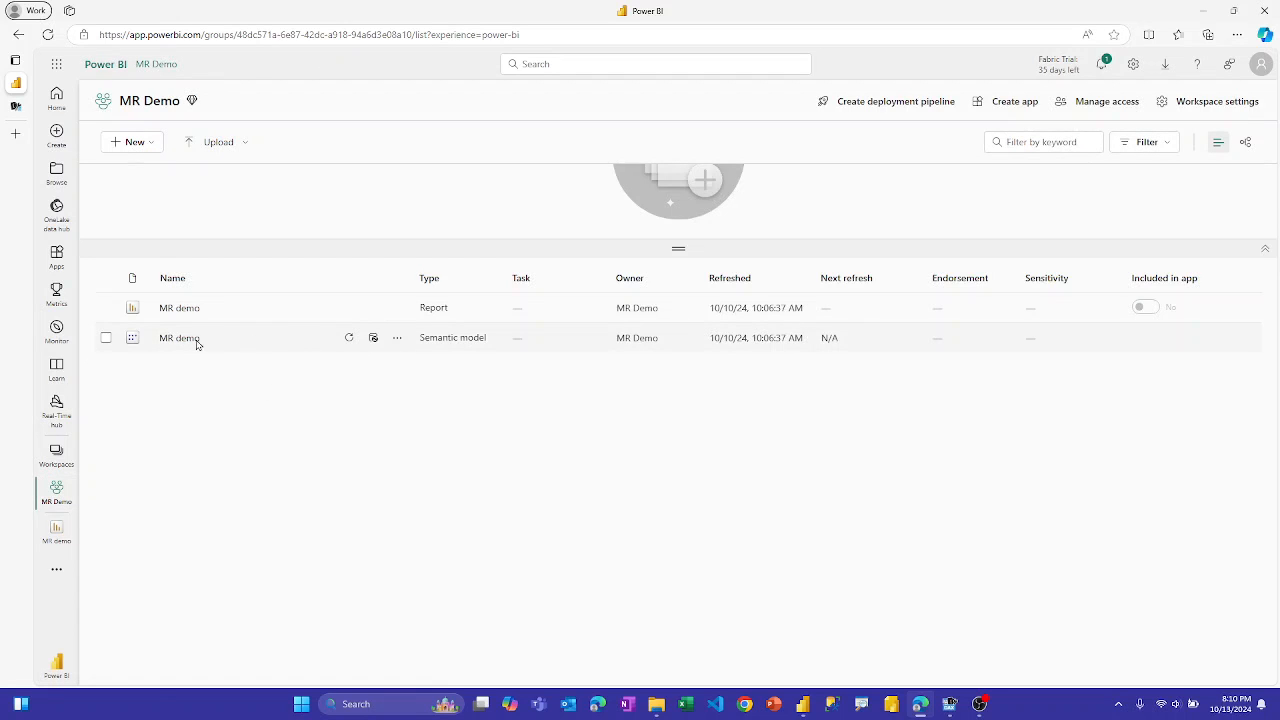
pyautogui.click(396, 336)
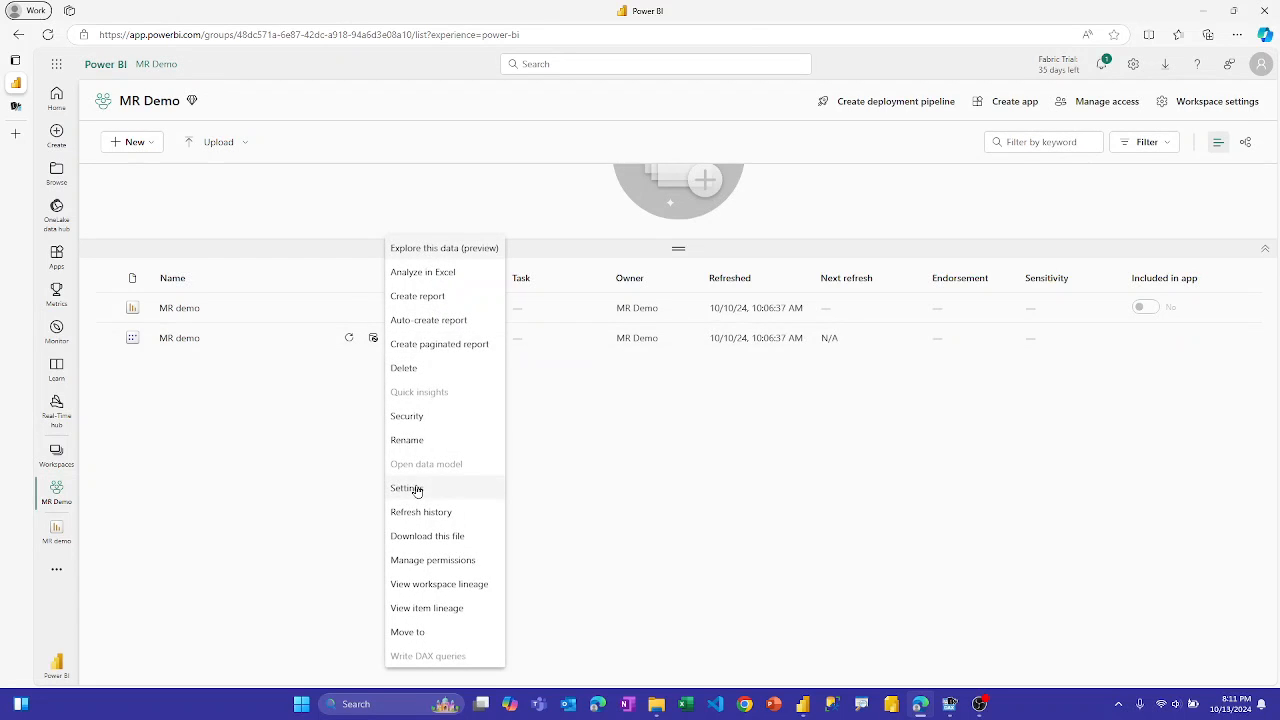
pyautogui.click(406, 488)
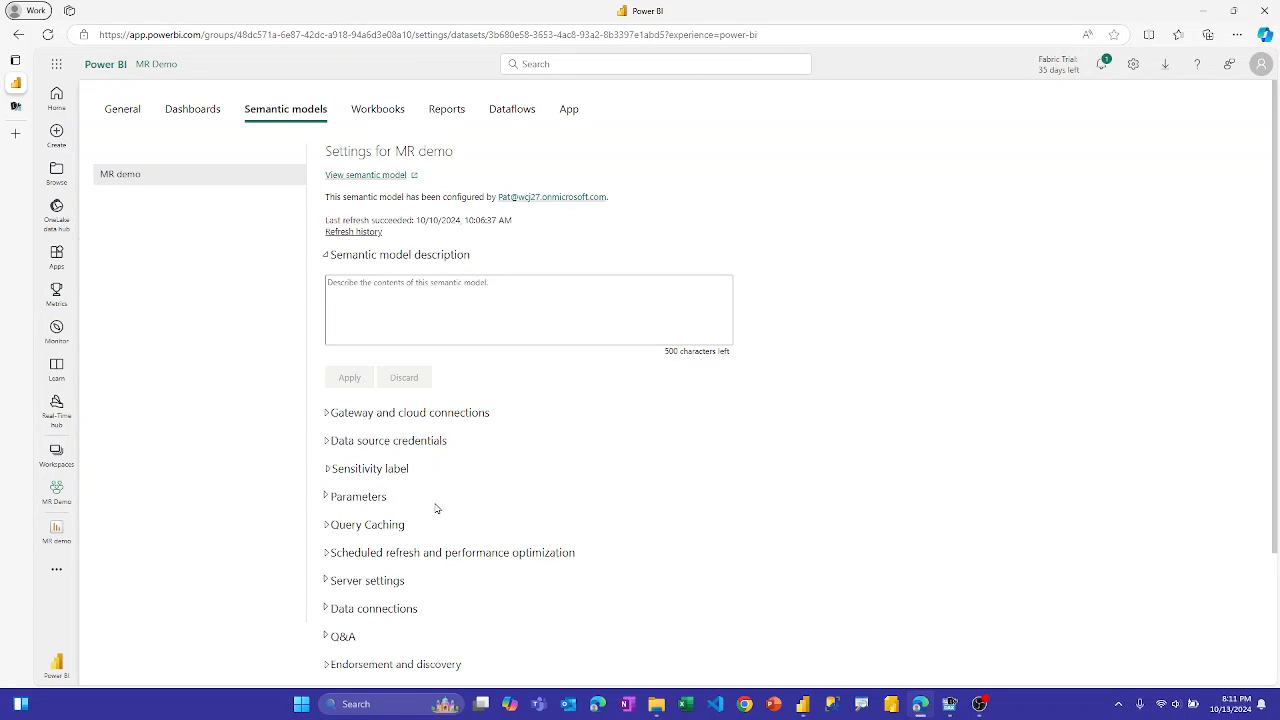
pyautogui.click(366, 580)
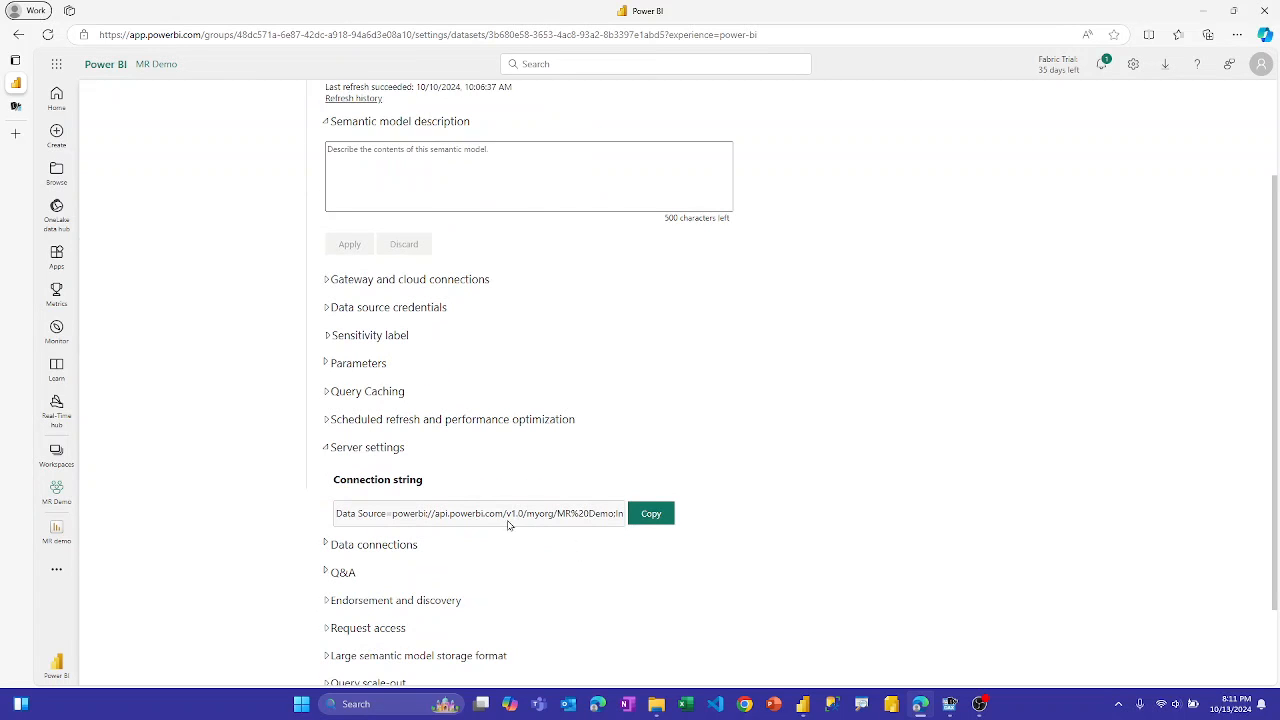
pyautogui.moveTo(280, 508)
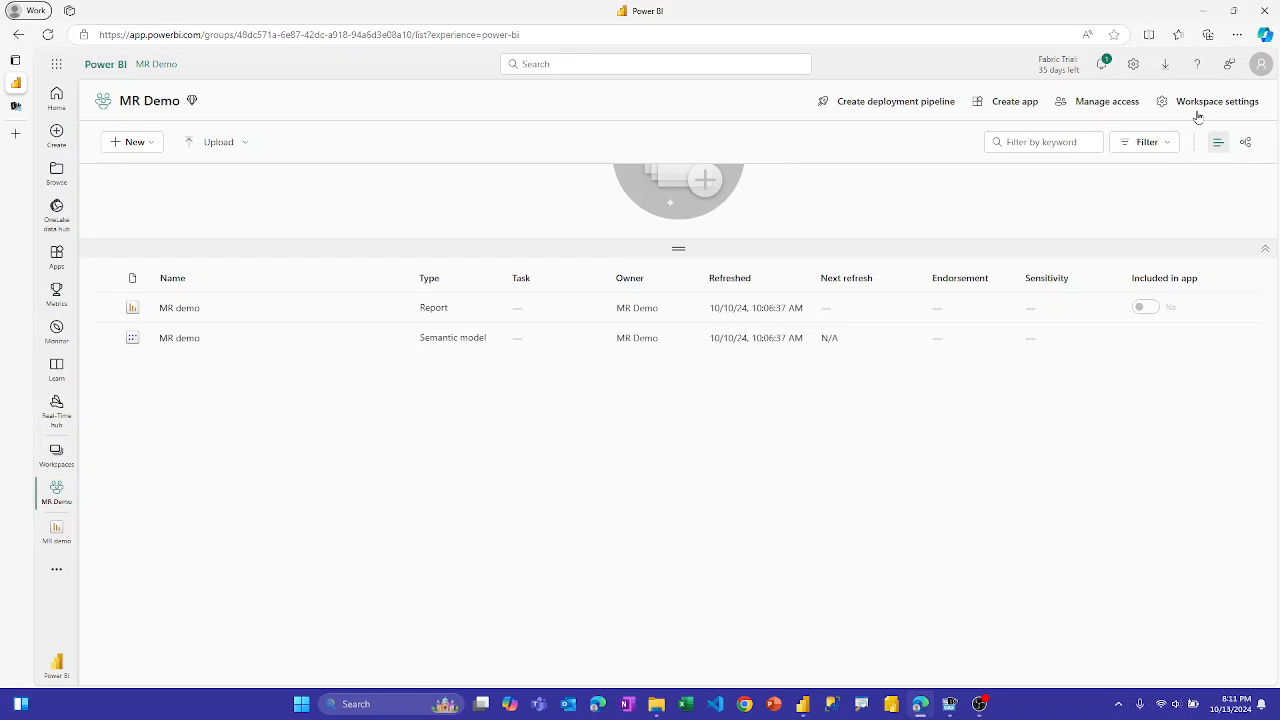
# Step: Copy the MR Demo workspace connection link from License info in workspace settings
pyautogui.click(1216, 100)
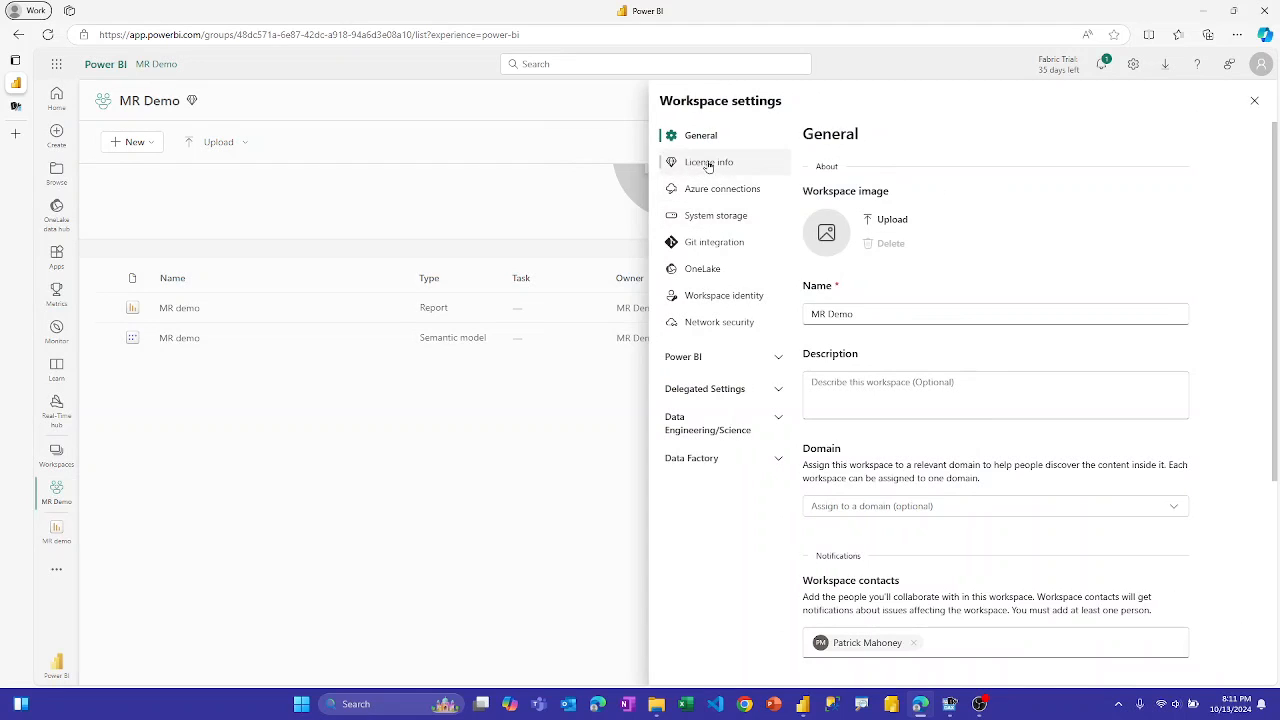
pyautogui.click(708, 160)
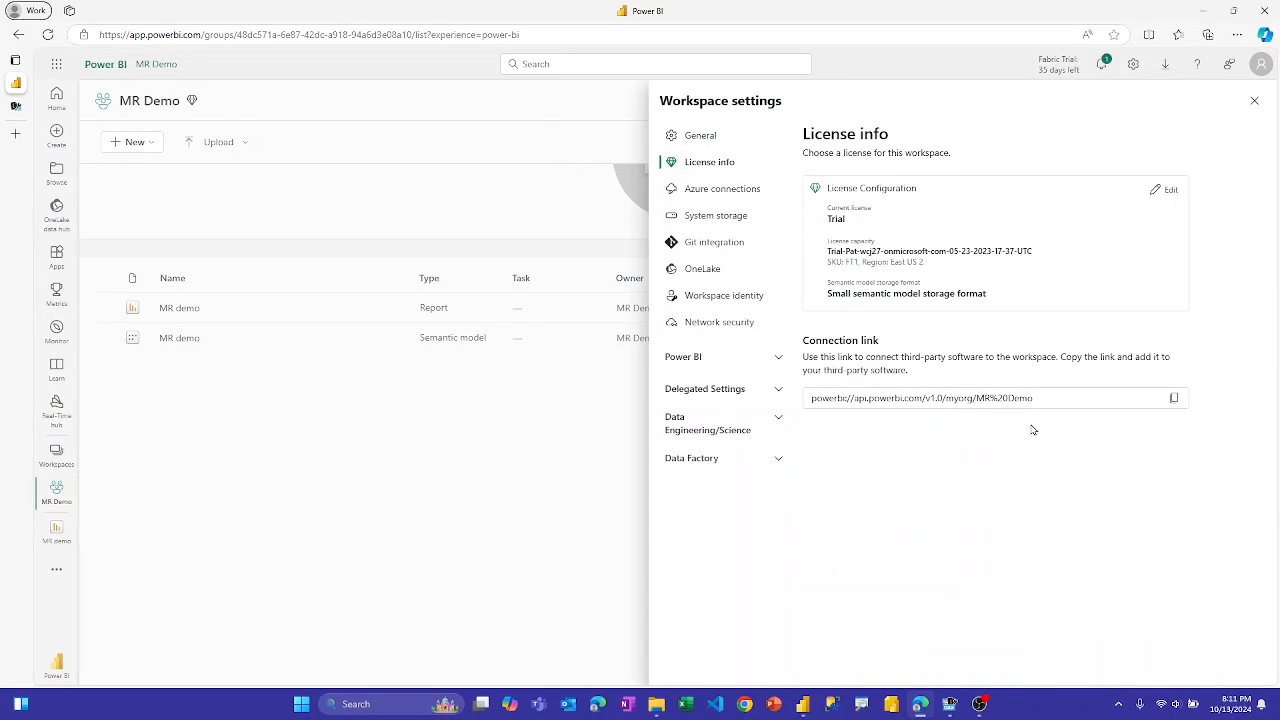
pyautogui.click(1174, 398)
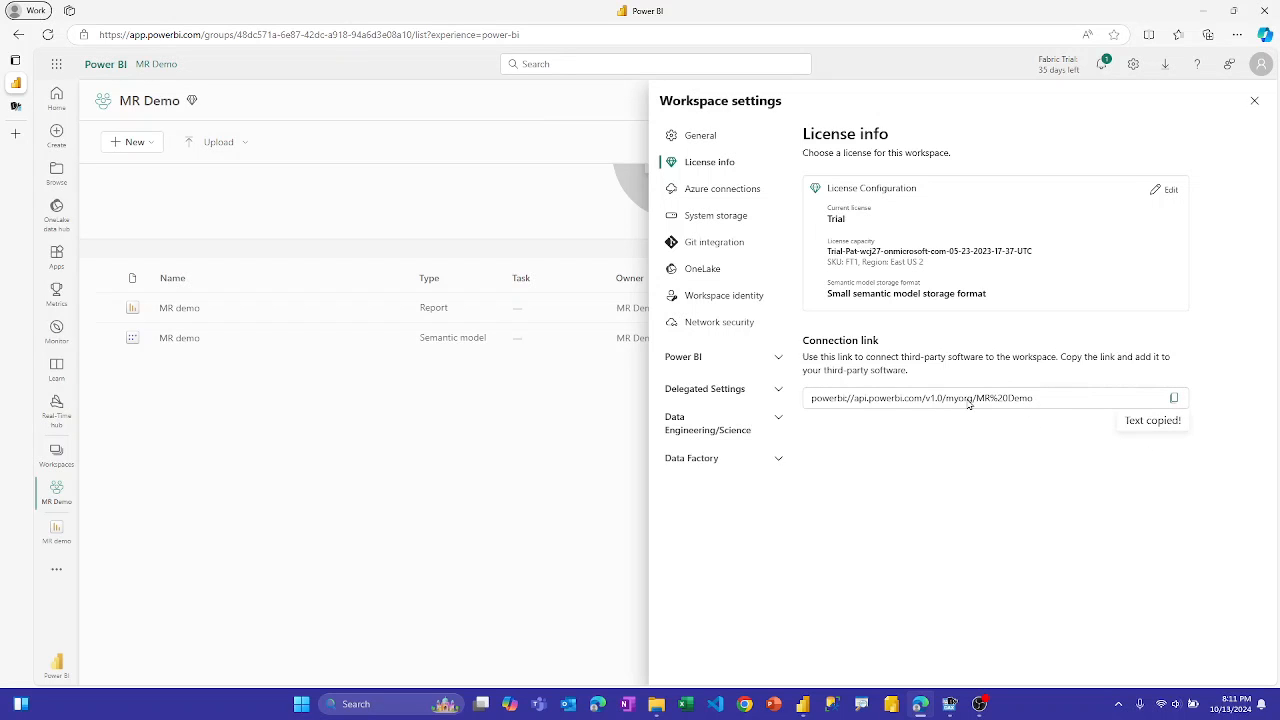
pyautogui.click(1256, 100)
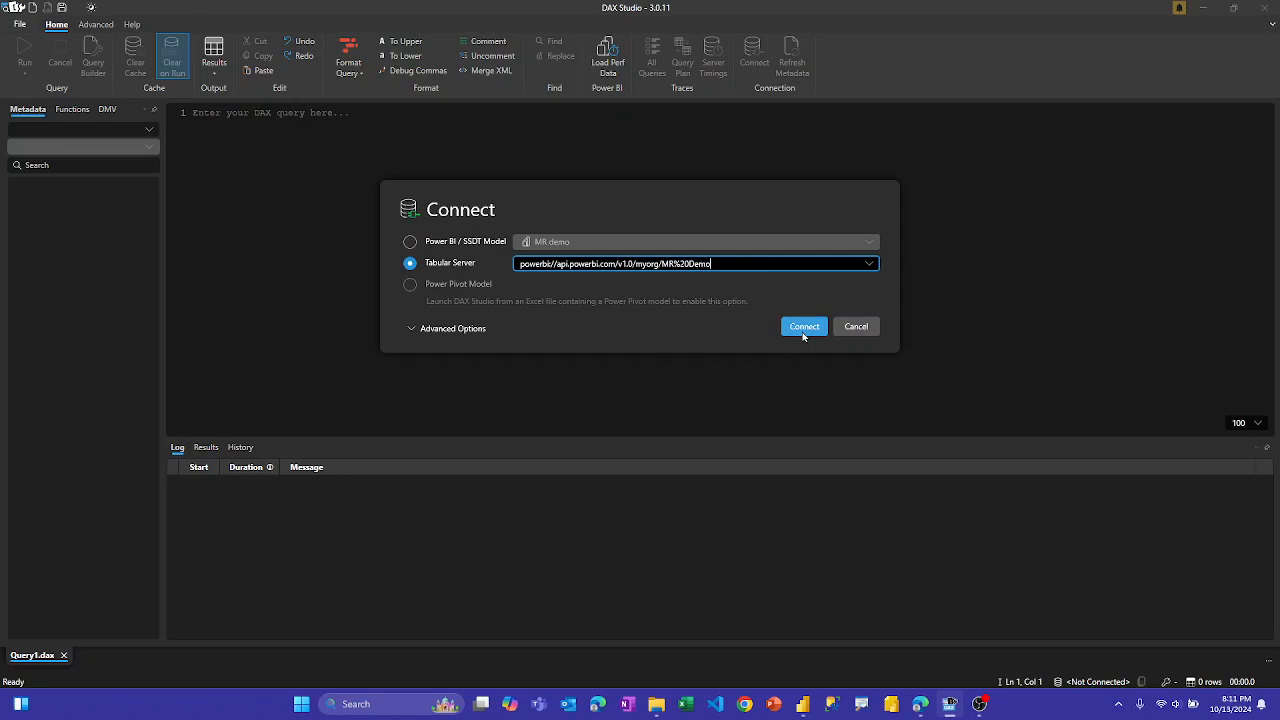
# Step: Connect DAX Studio to the MR demo model via the powerbi:// Tabular Server address
pyautogui.click(804, 326)
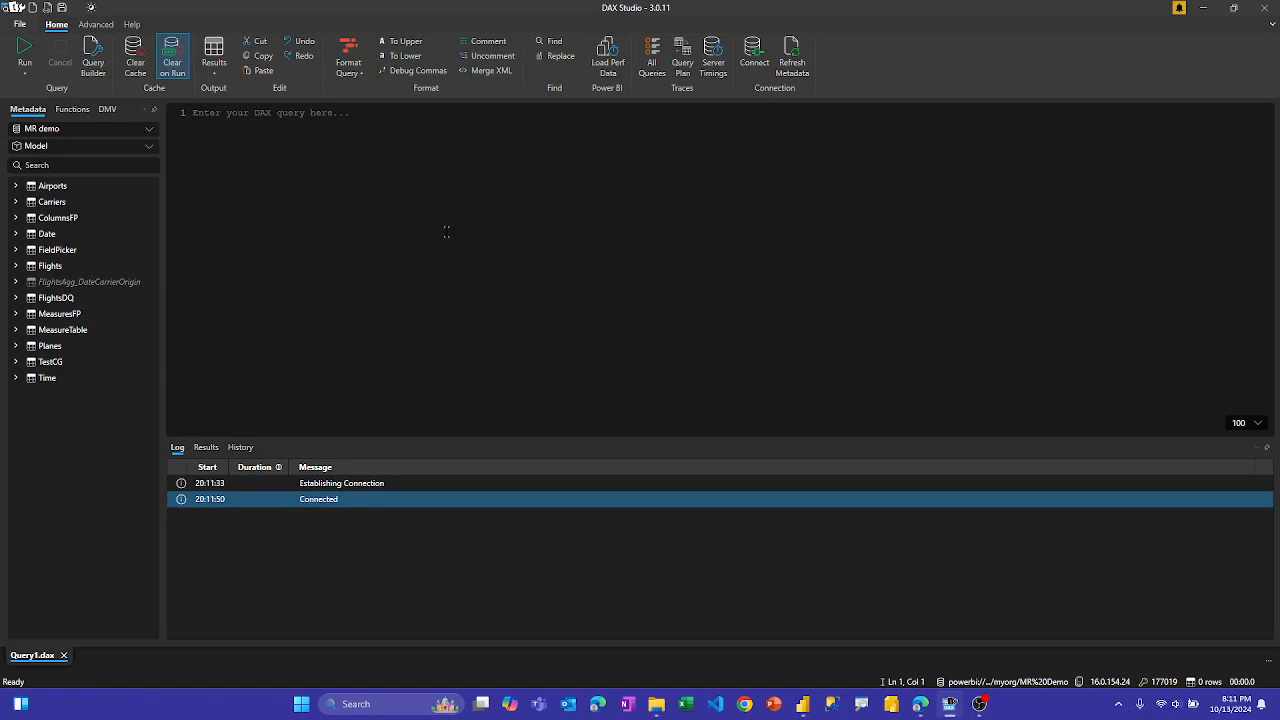
# Step: Load VertiPaq metrics from Advanced and browse the Summary, Columns and Tables pages
pyautogui.click(96, 24)
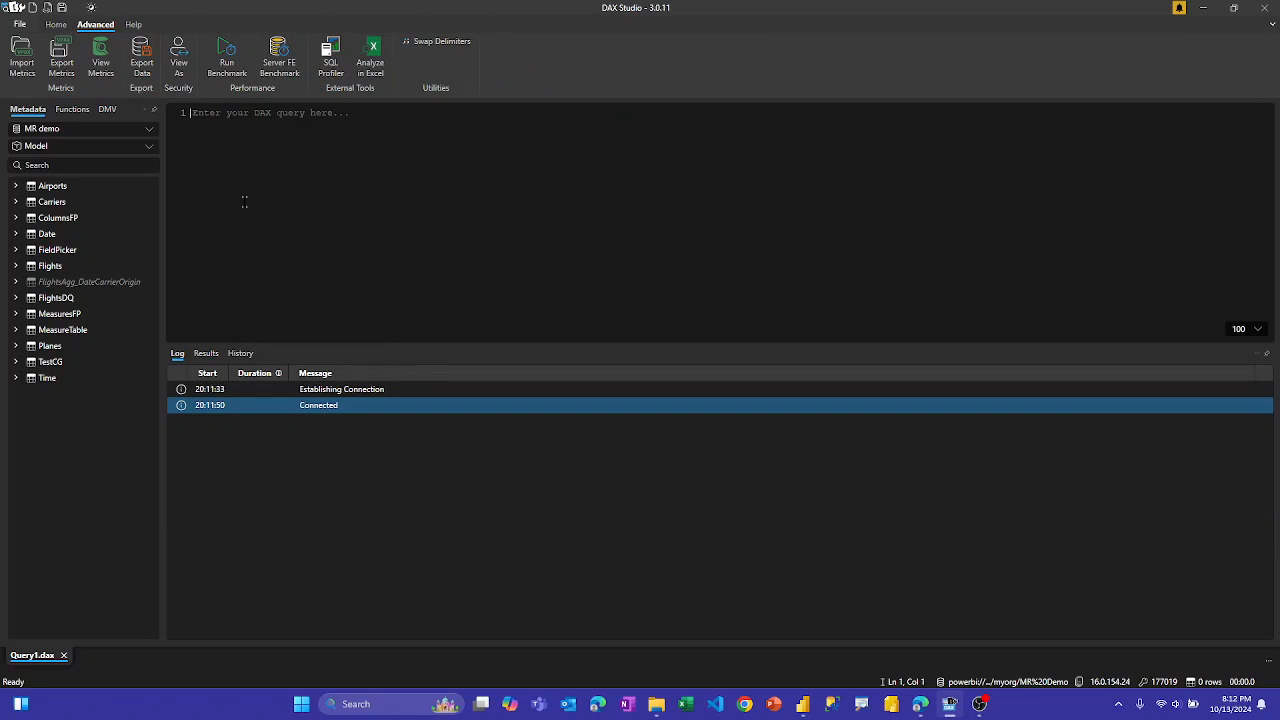
pyautogui.moveTo(100, 56)
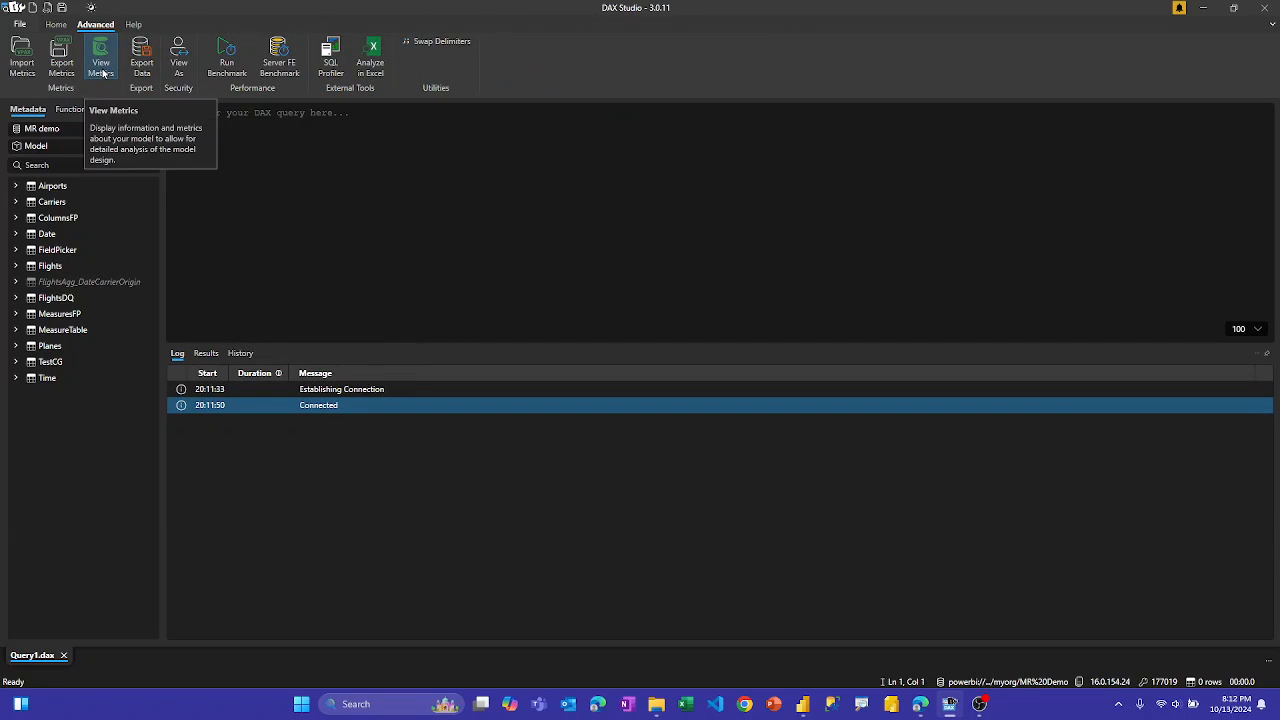
pyautogui.click(100, 56)
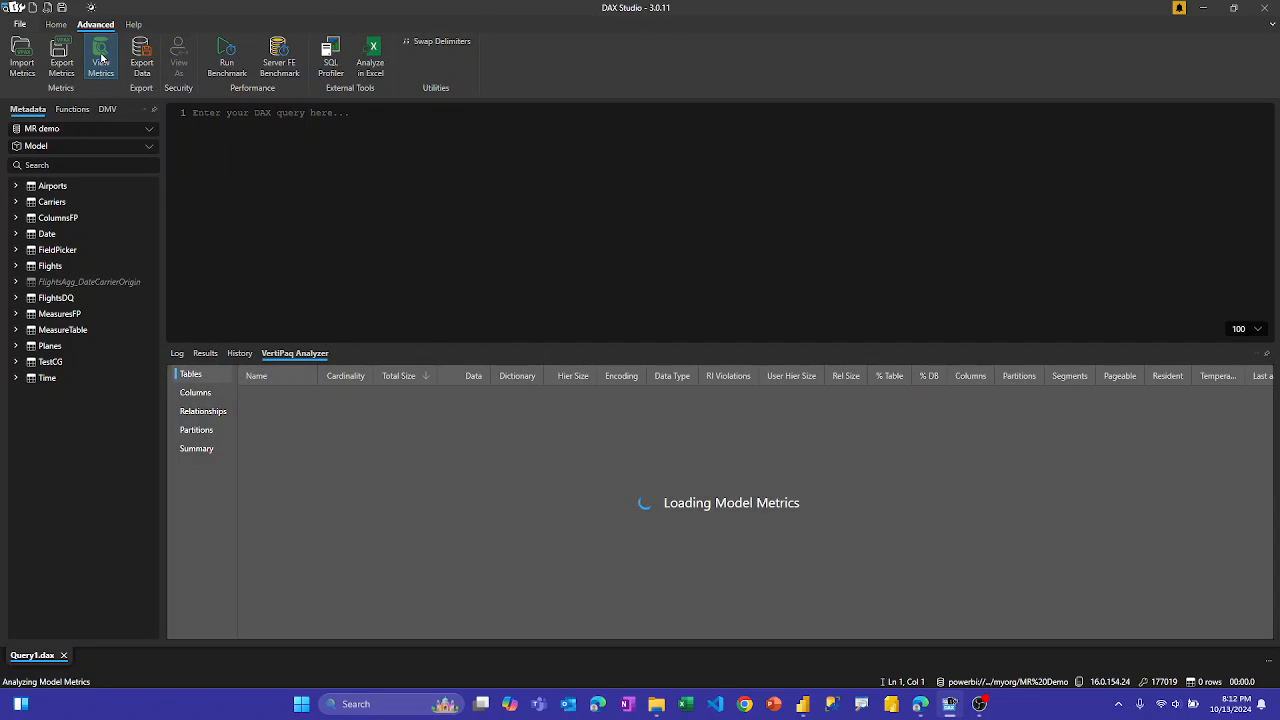
pyautogui.moveTo(512, 400)
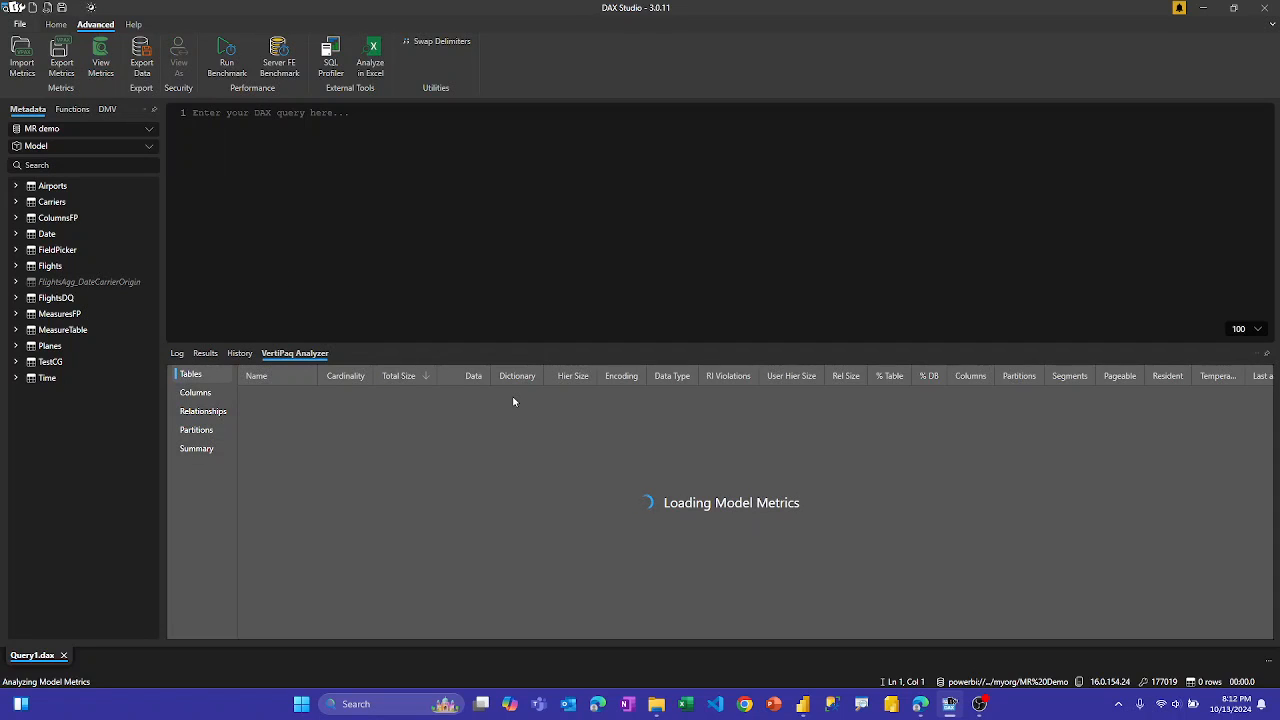
pyautogui.moveTo(526, 464)
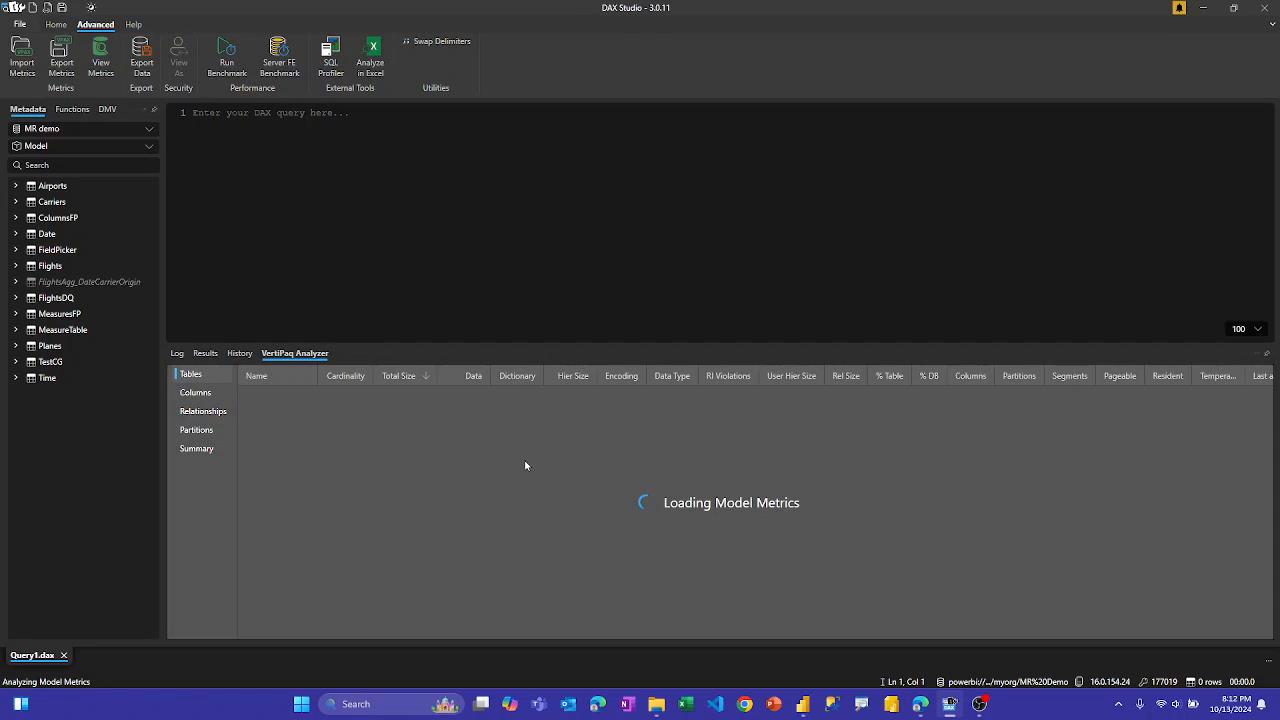
pyautogui.moveTo(512, 458)
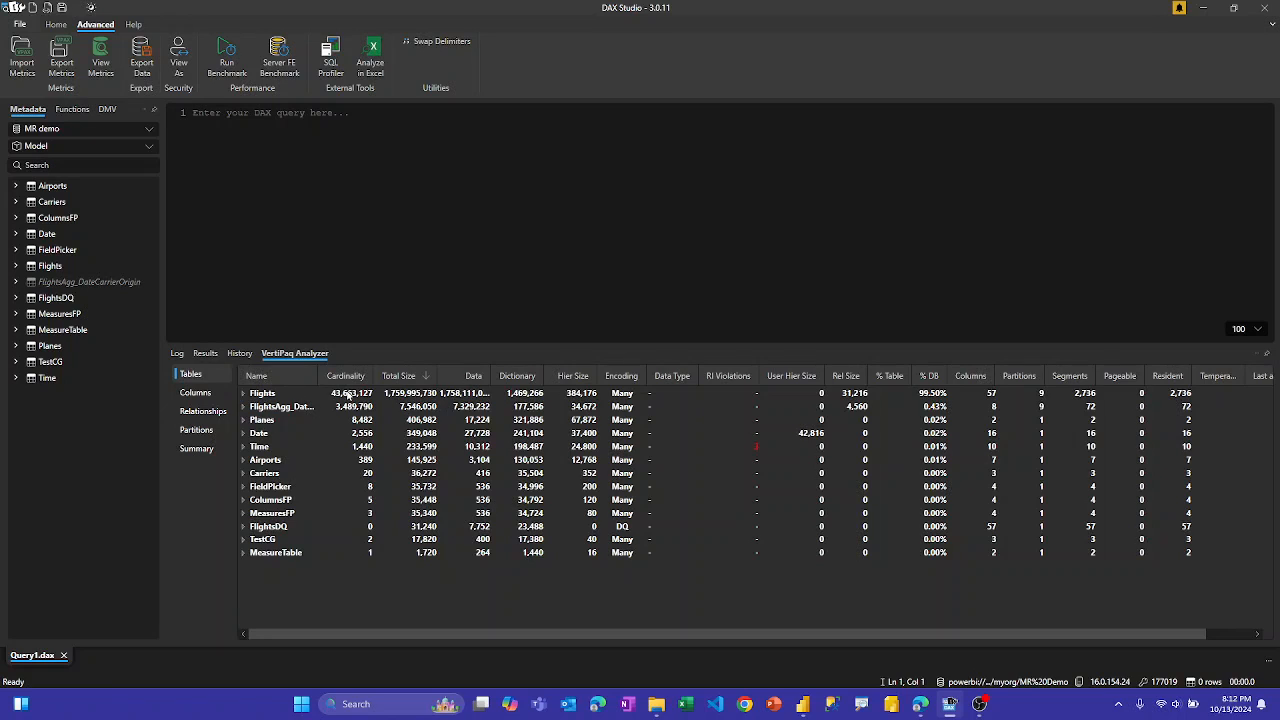
pyautogui.click(196, 448)
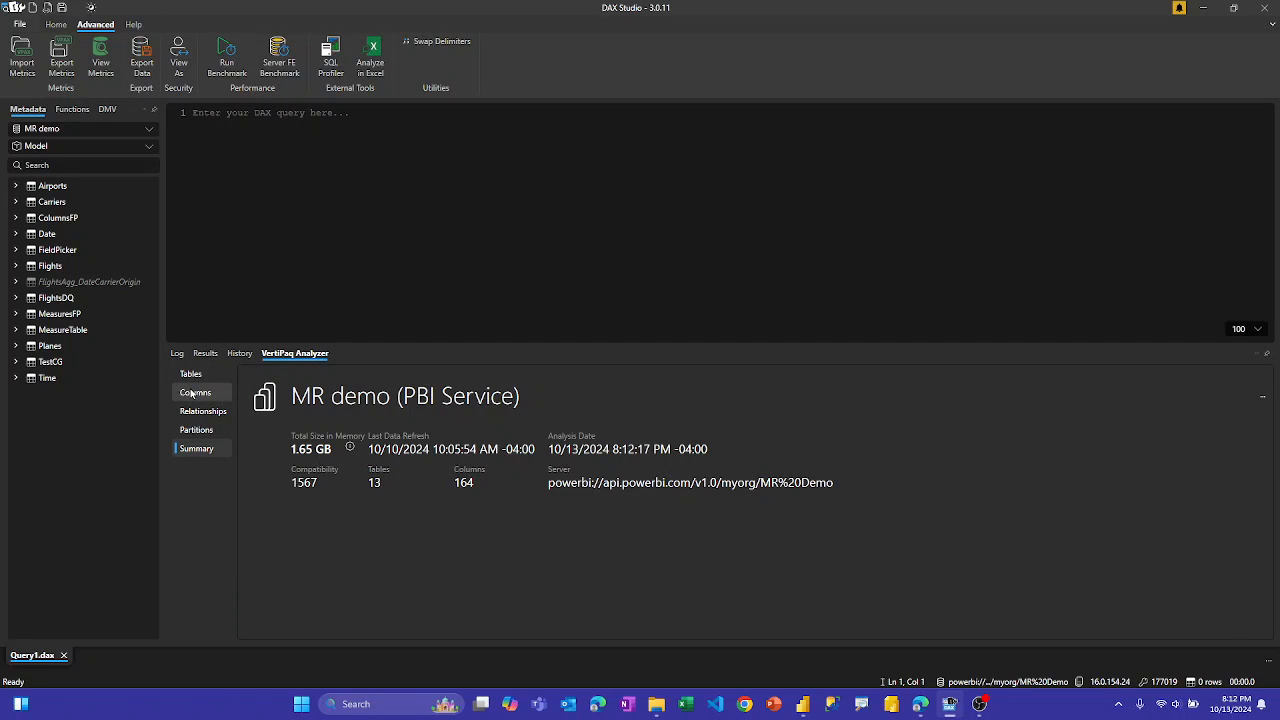
pyautogui.click(196, 392)
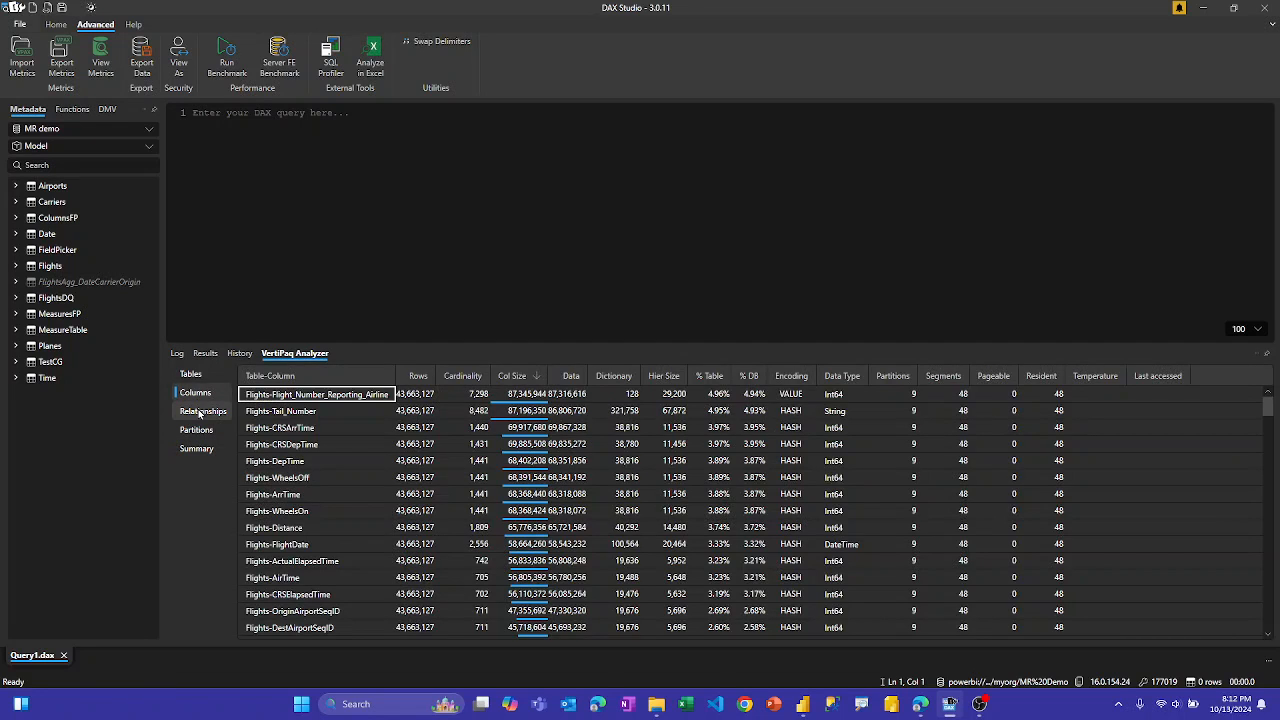
pyautogui.click(196, 430)
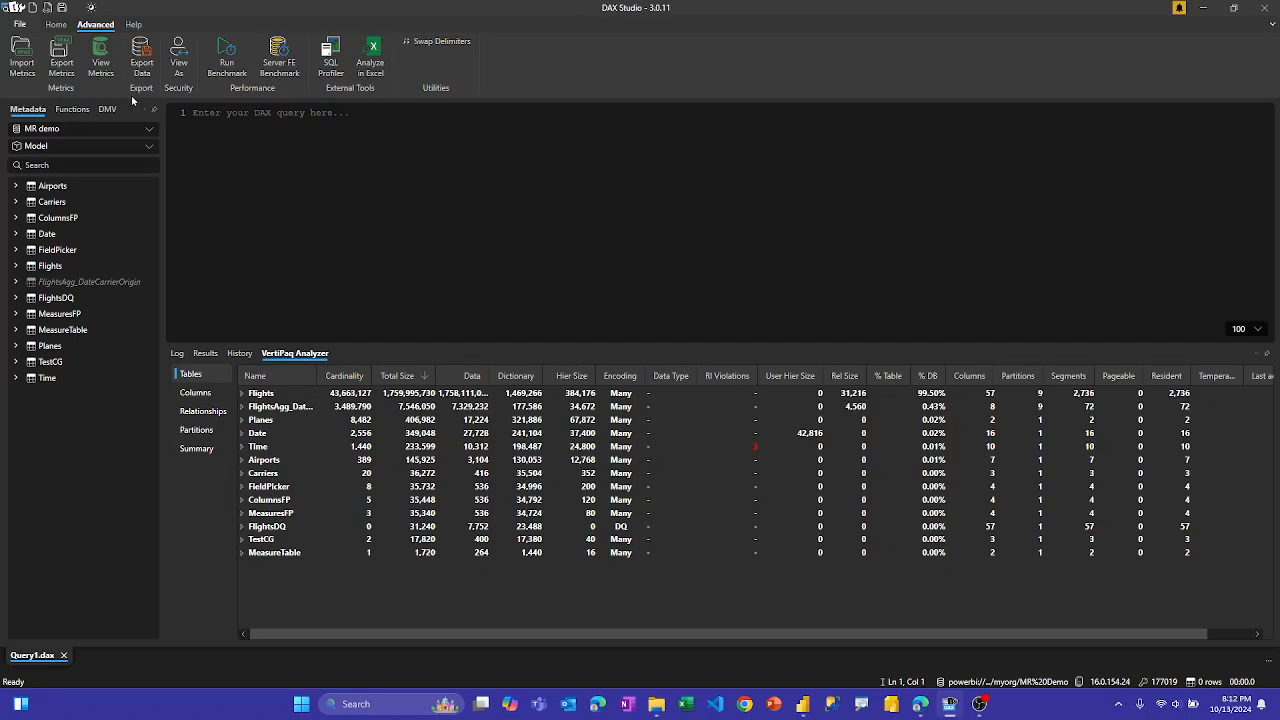
pyautogui.moveTo(60, 56)
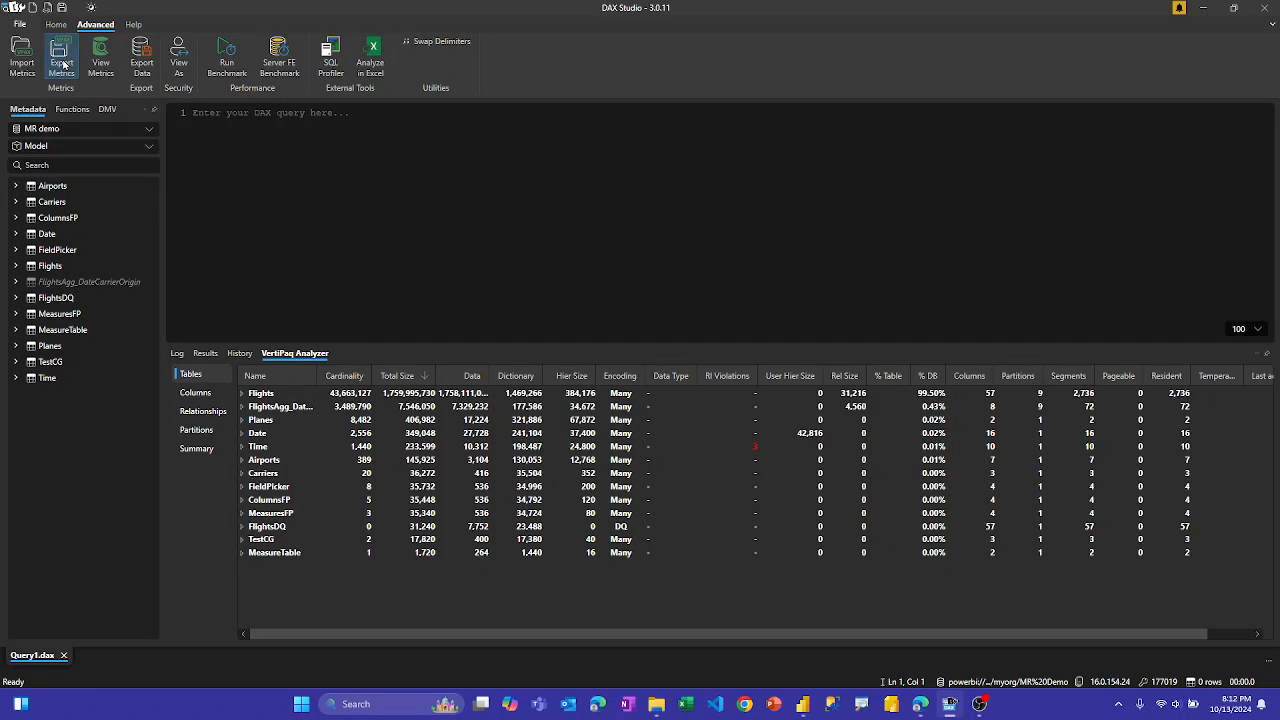
# Step: Export the metrics as MR demo.vpax in C:\Test and return to the connection log
pyautogui.click(60, 56)
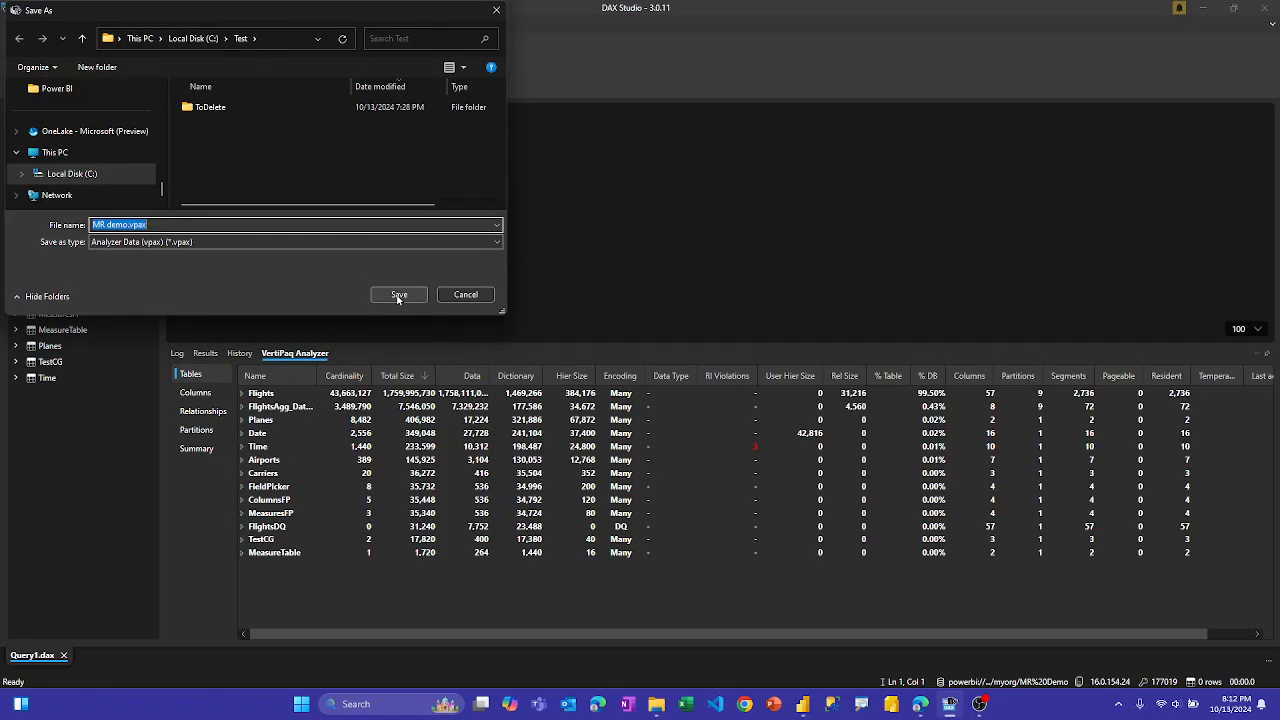
pyautogui.click(398, 294)
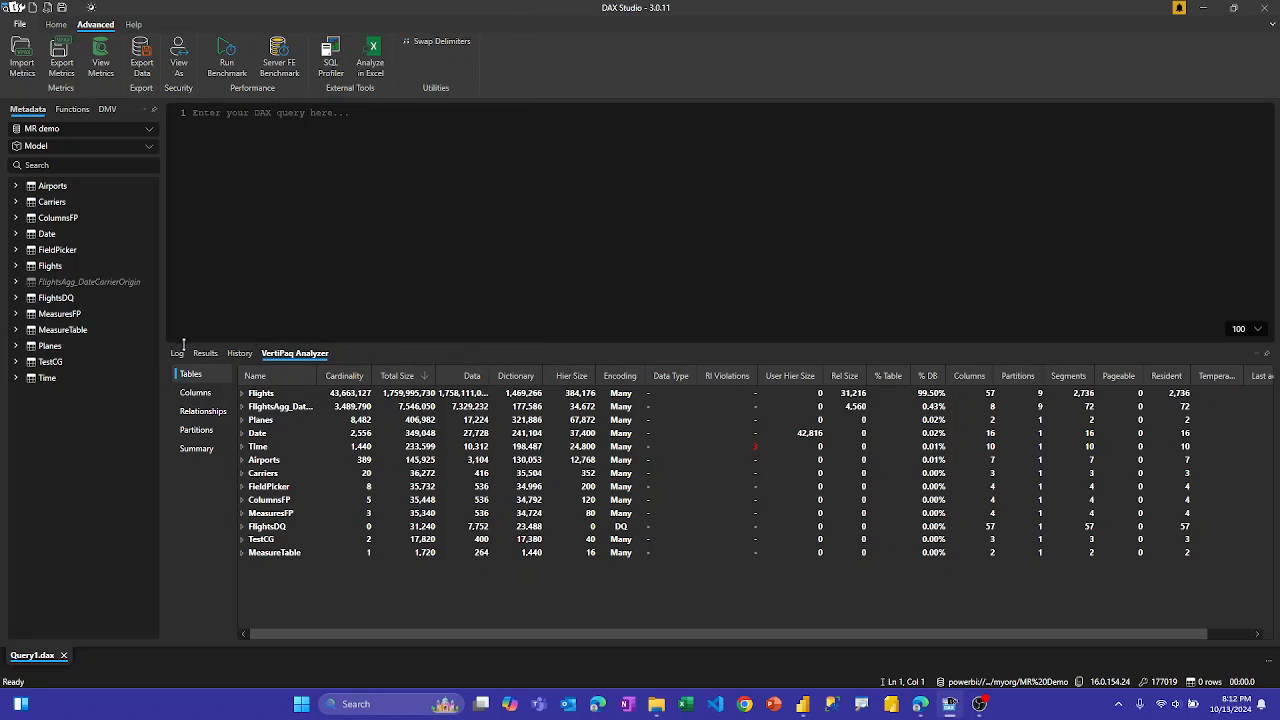
pyautogui.click(176, 352)
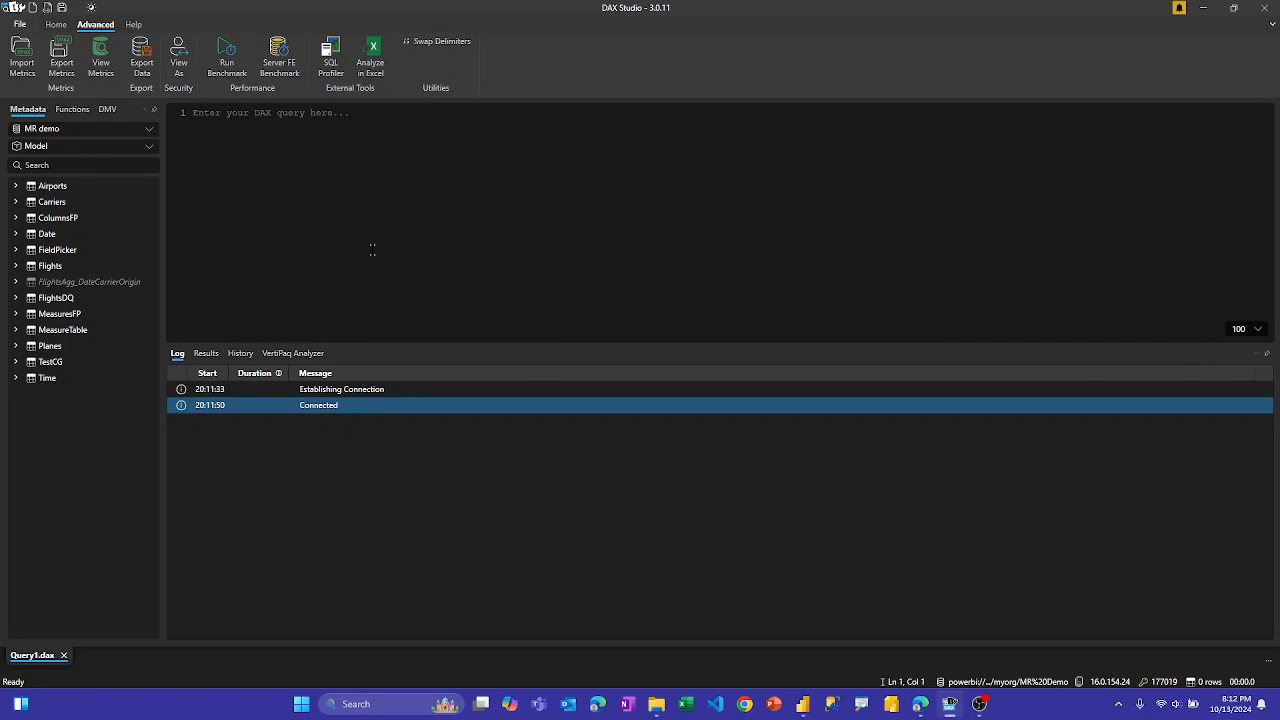
pyautogui.click(294, 352)
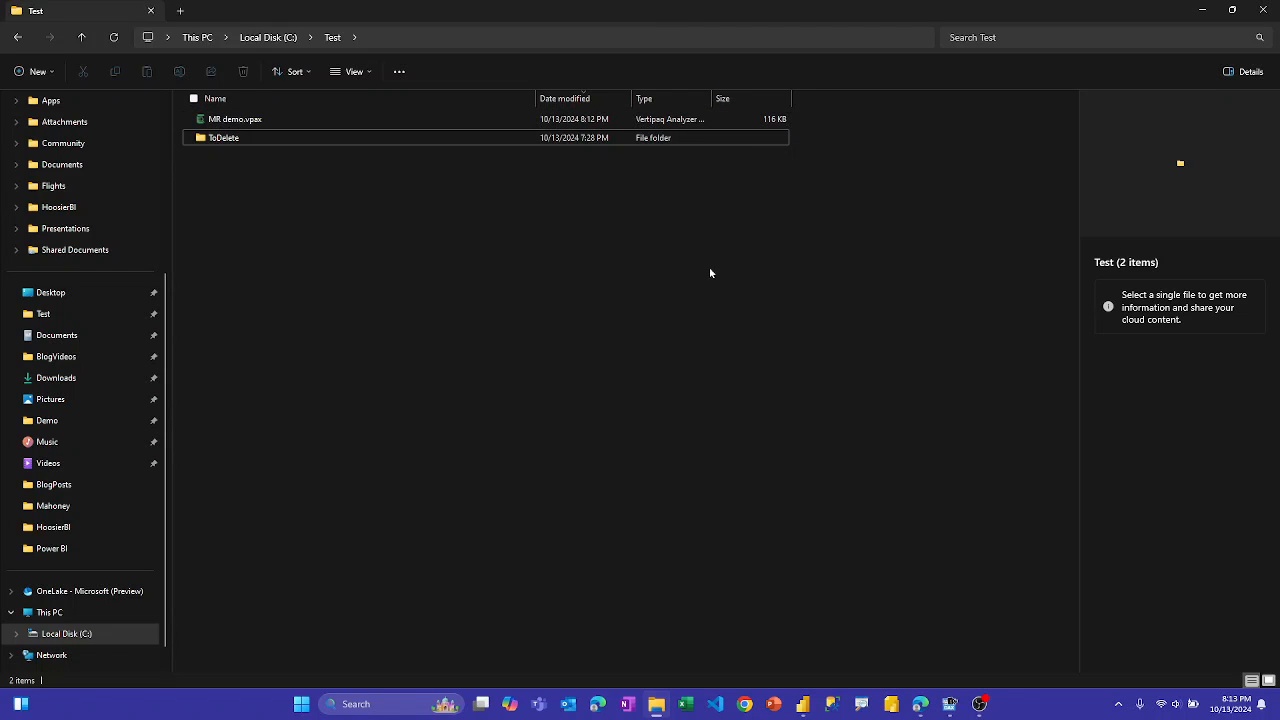
pyautogui.moveTo(732, 322)
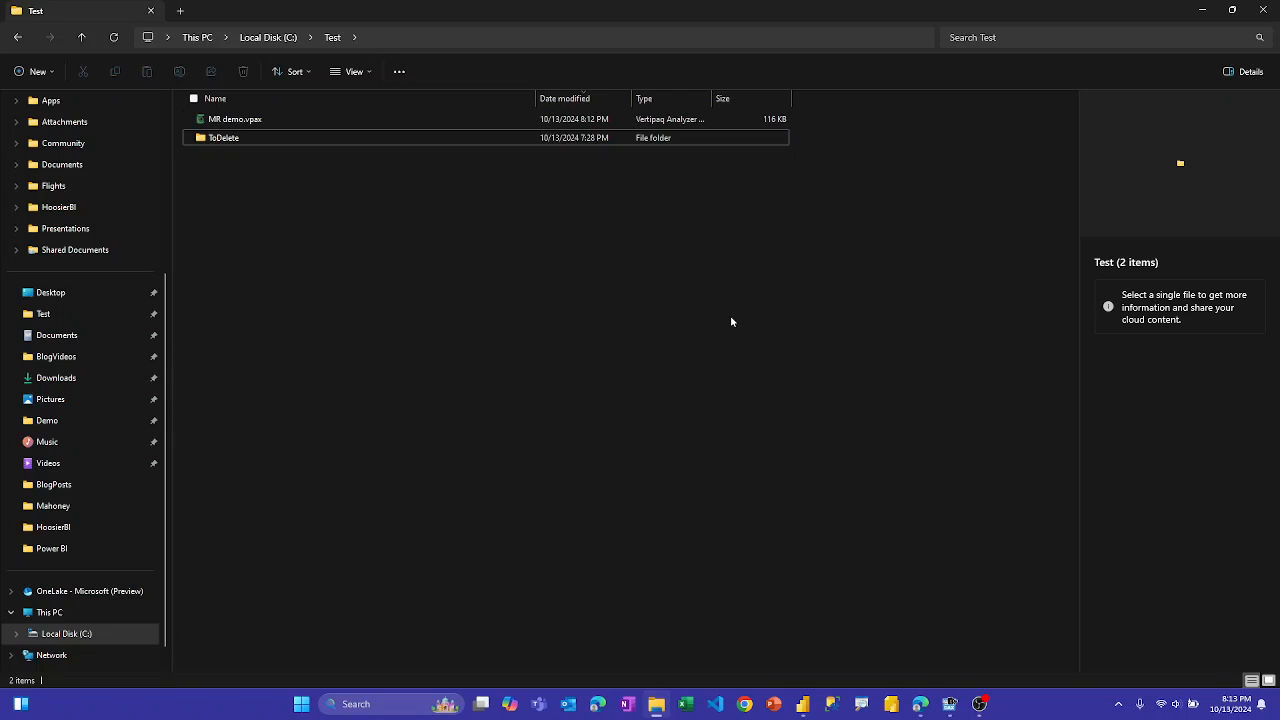